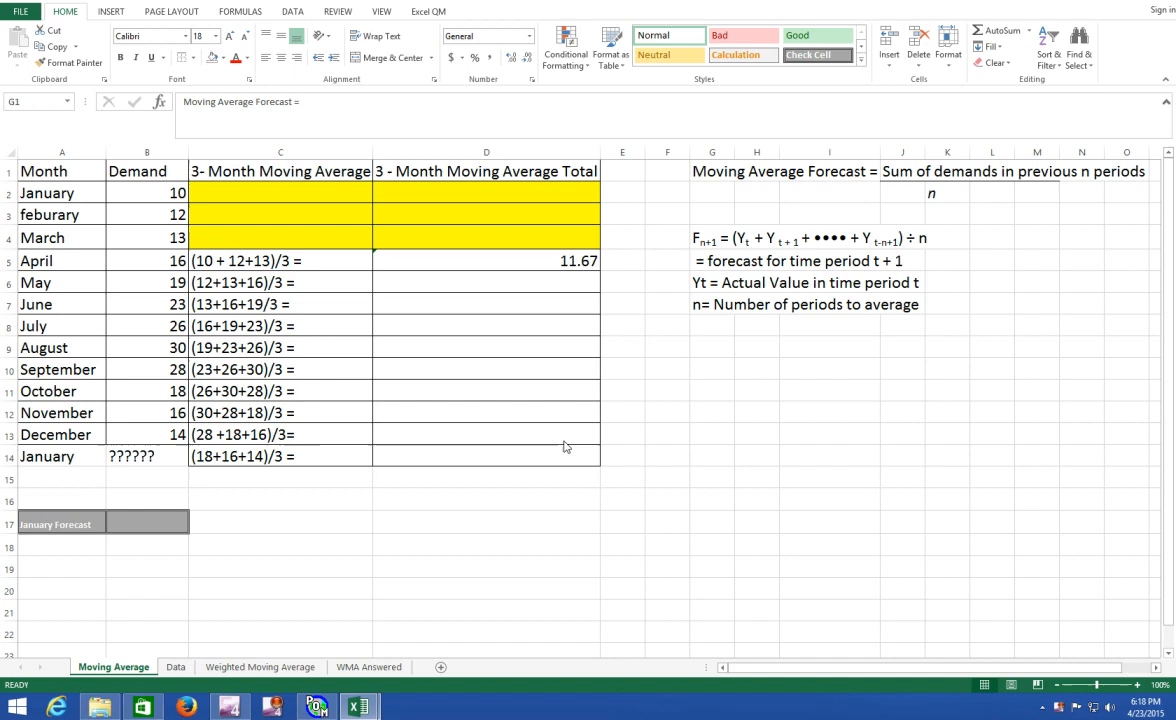
pyautogui.moveTo(760, 186)
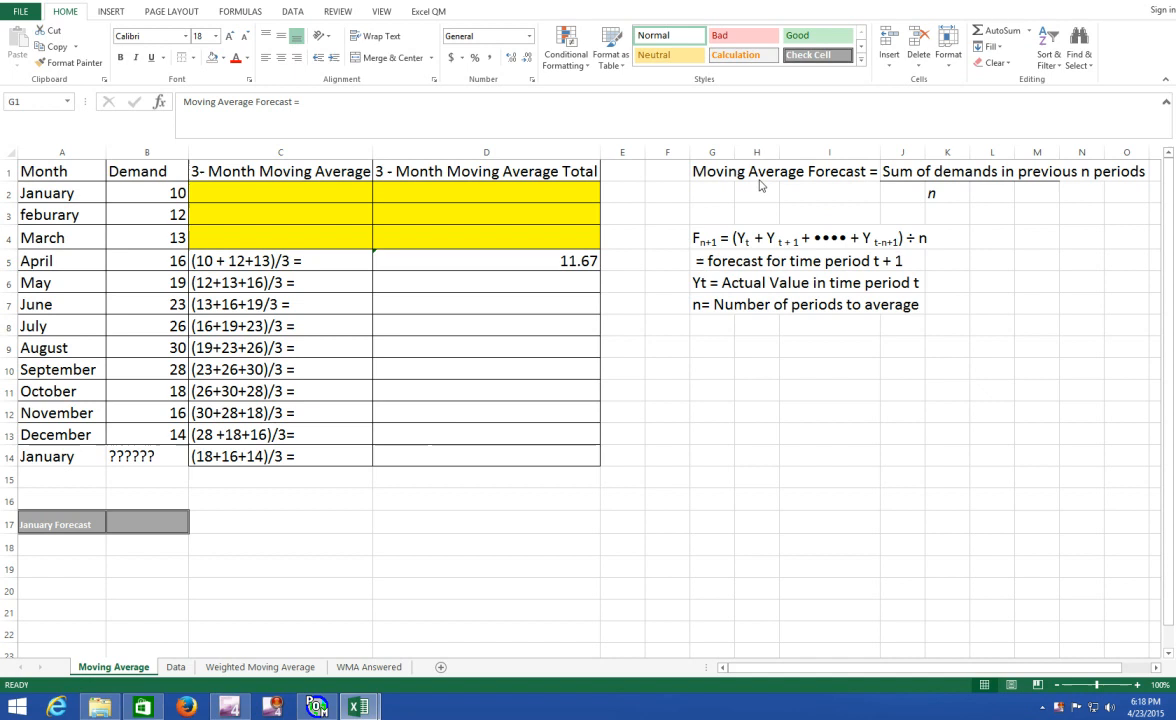
pyautogui.moveTo(724, 178)
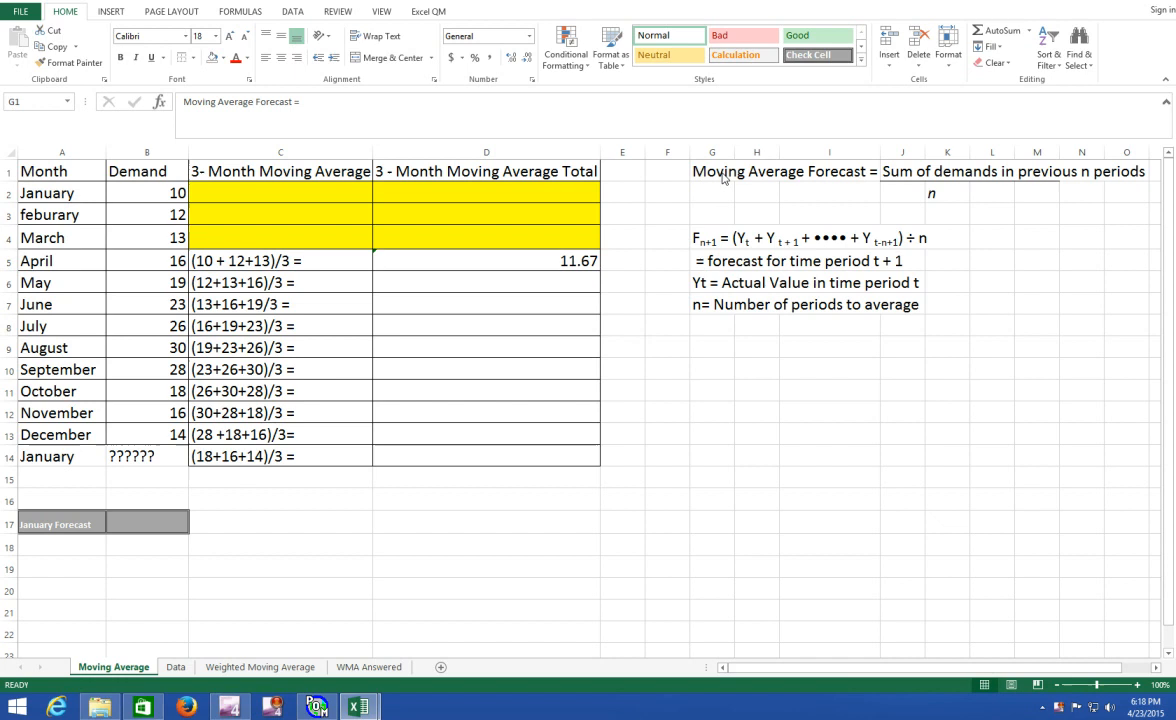
# Enter =SUM(B3:B5)/3 in D6 so May's moving average total reads 13.67.
pyautogui.click(60, 152)
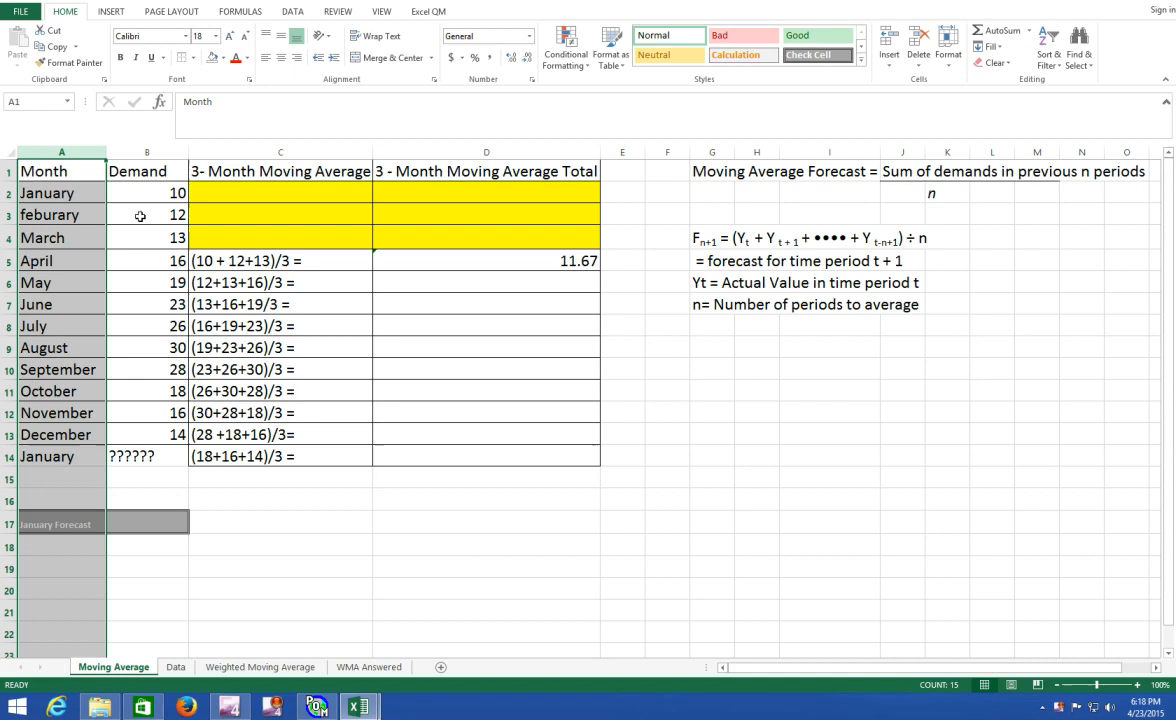
pyautogui.moveTo(394, 256)
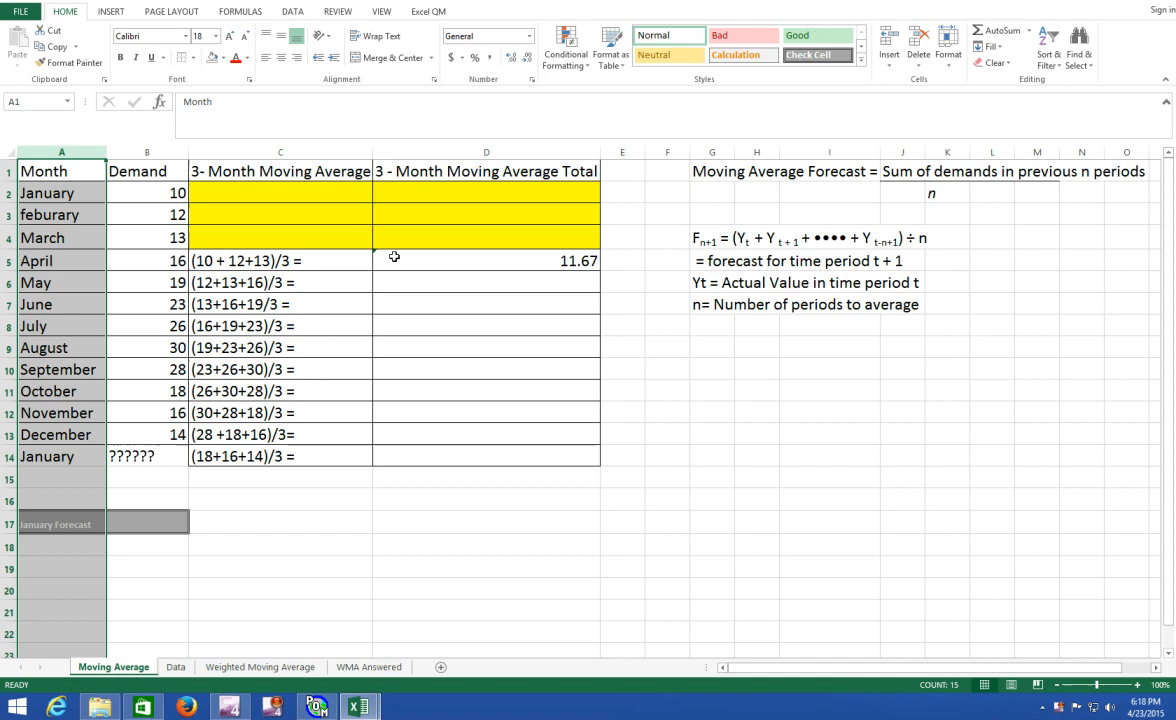
pyautogui.click(280, 260)
pyautogui.write('=')
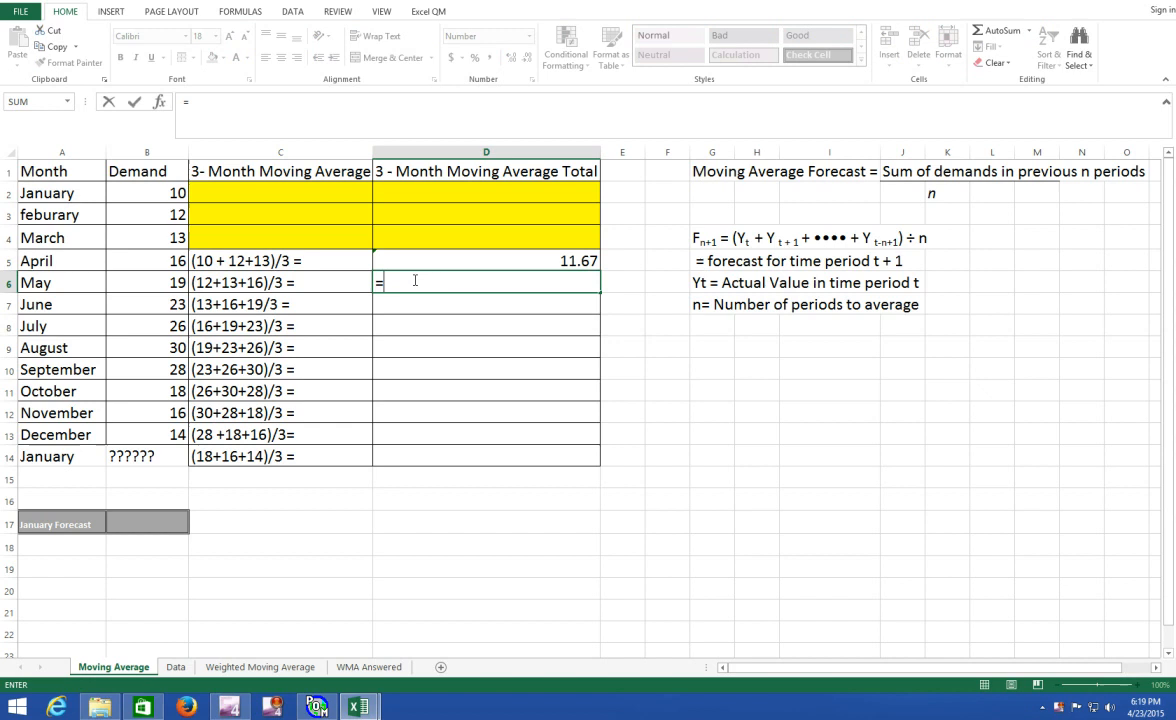
pyautogui.write('sum')
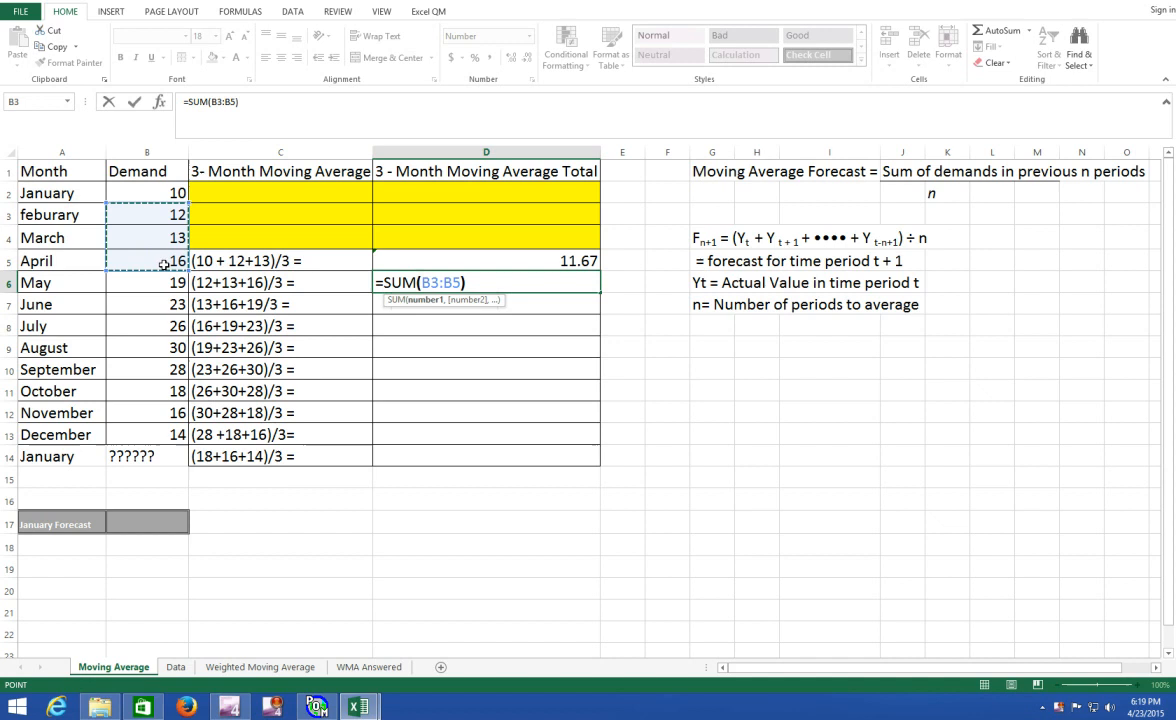
pyautogui.write('/3')
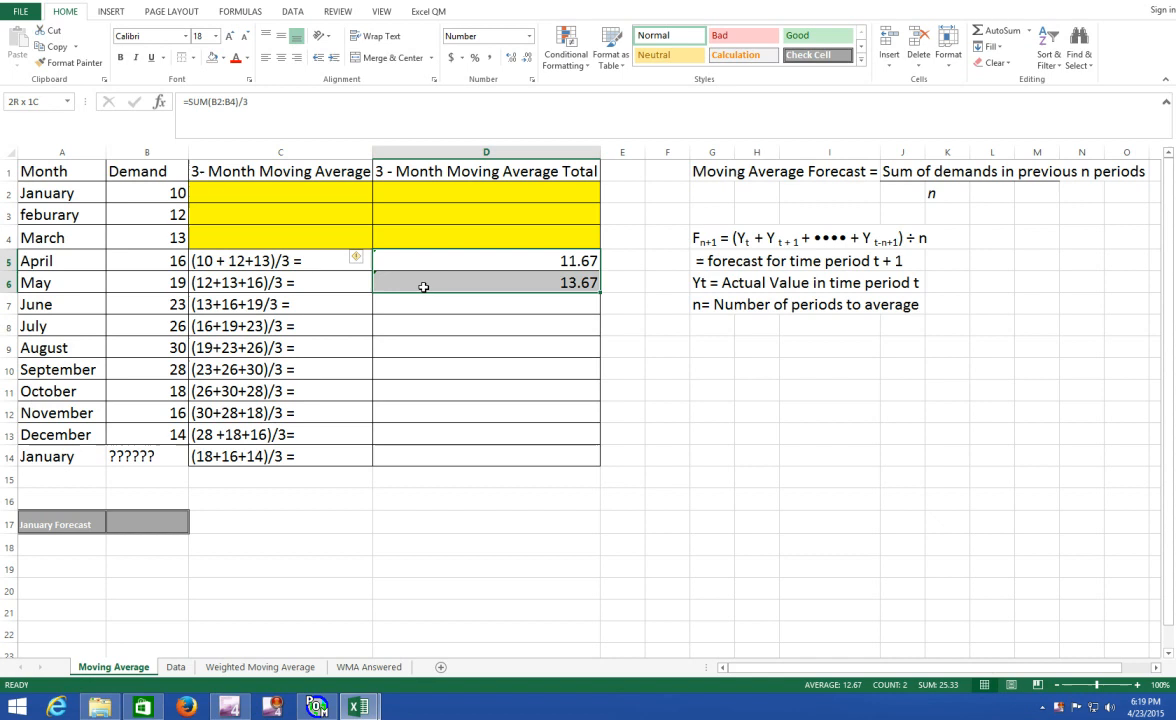
# Fill the moving average formula from D6 down to January's row in D14.
pyautogui.moveTo(486, 282); pyautogui.dragTo(486, 456)
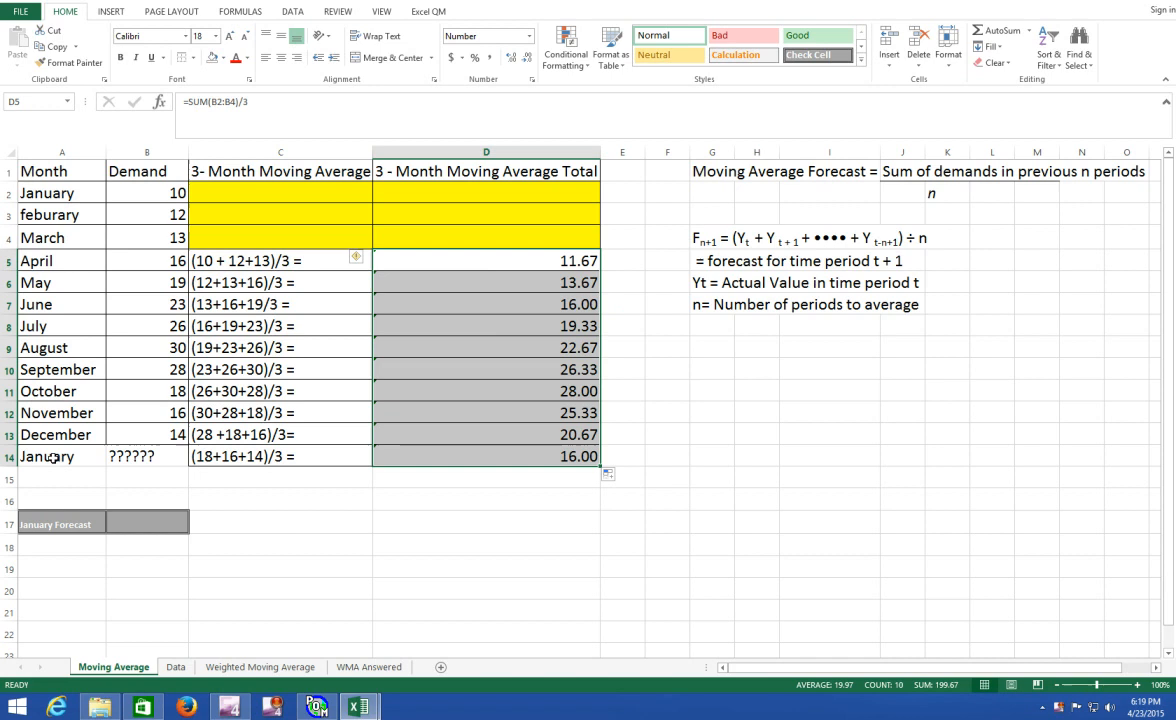
pyautogui.click(486, 456)
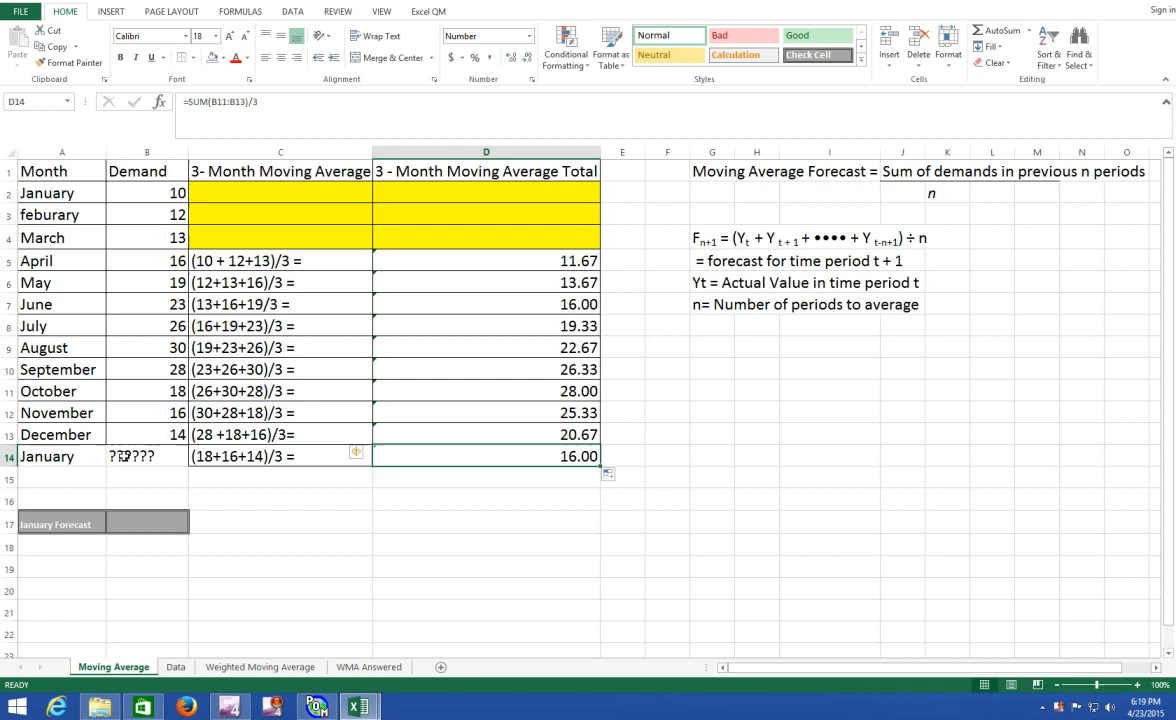
# Link the January Forecast cell B17 to =D14 so it shows 16.00.
pyautogui.click(148, 524)
pyautogui.write('=')
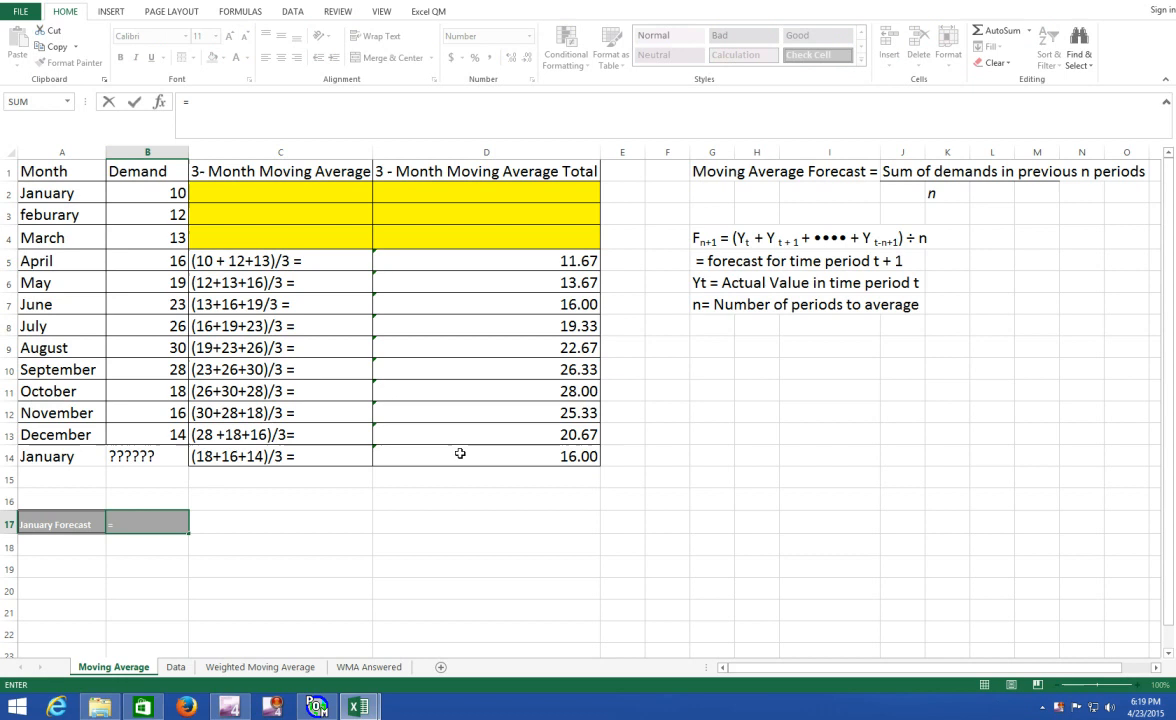
pyautogui.click(486, 456)
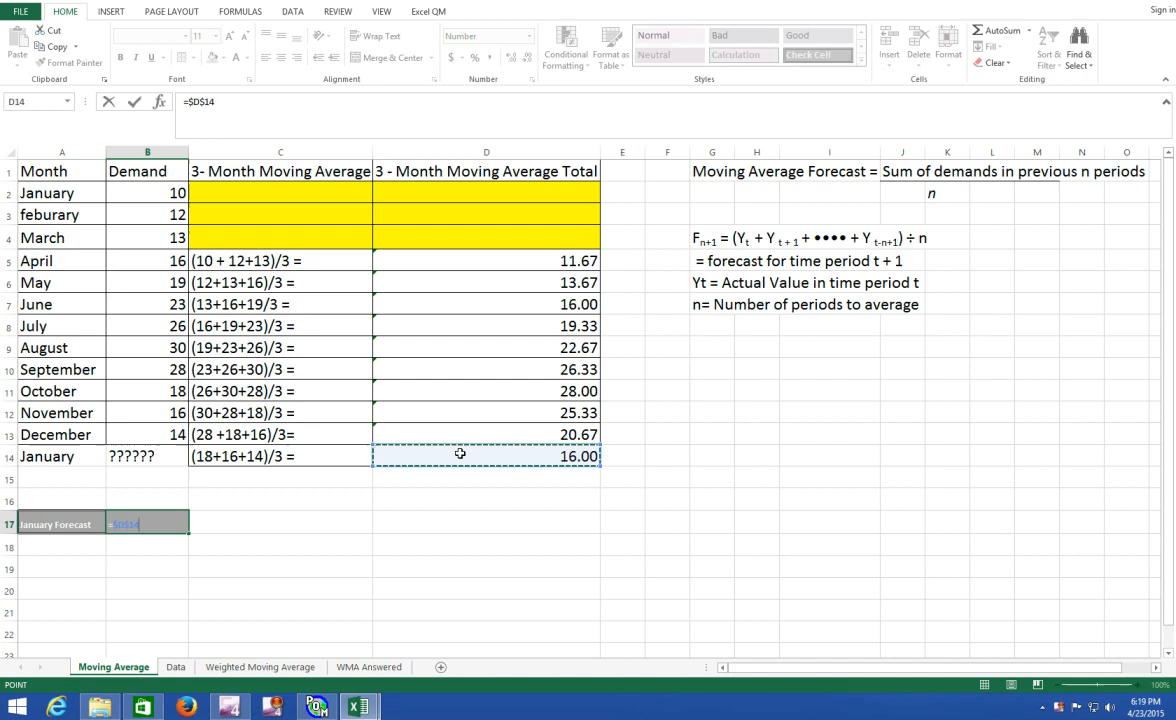
pyautogui.press('Return')
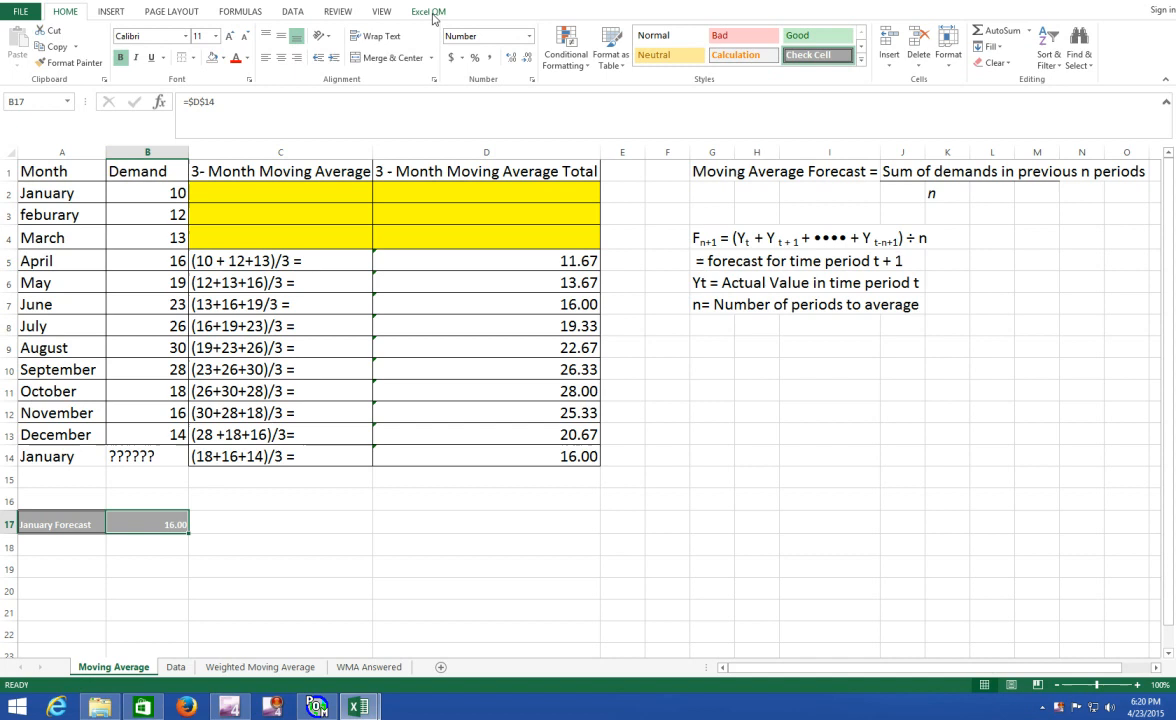
# Start a new Excel QM model via By chapter > Forecasting > Moving Average.
pyautogui.click(428, 12)
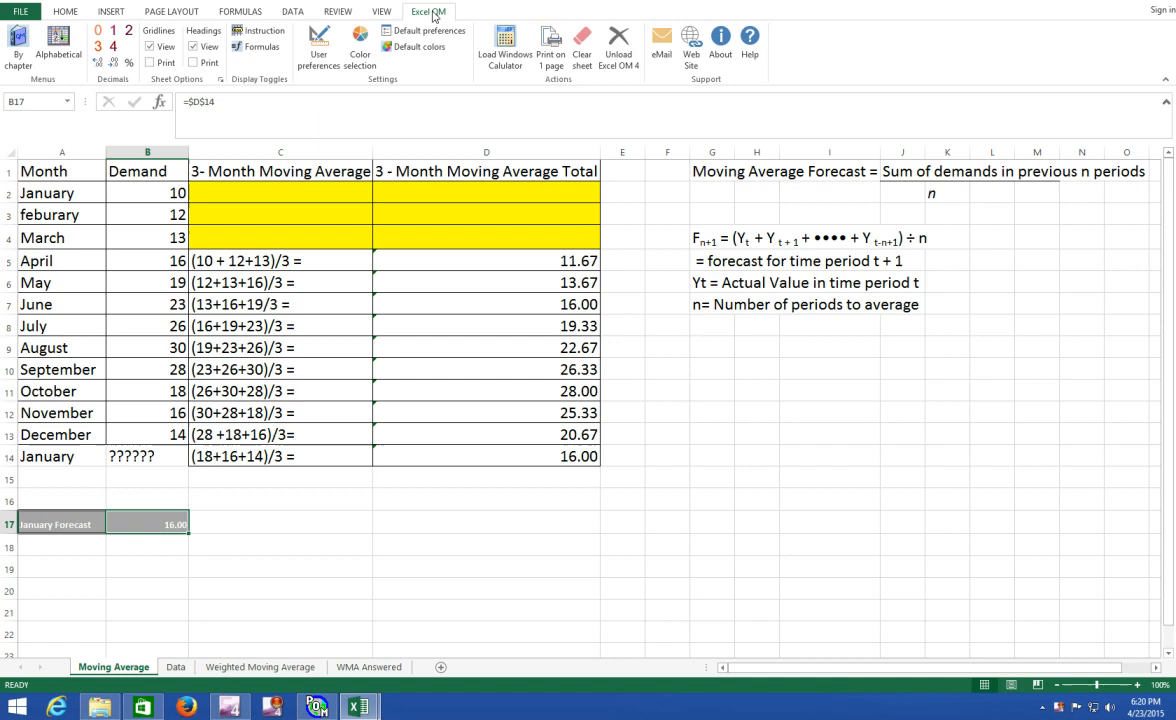
pyautogui.click(428, 12)
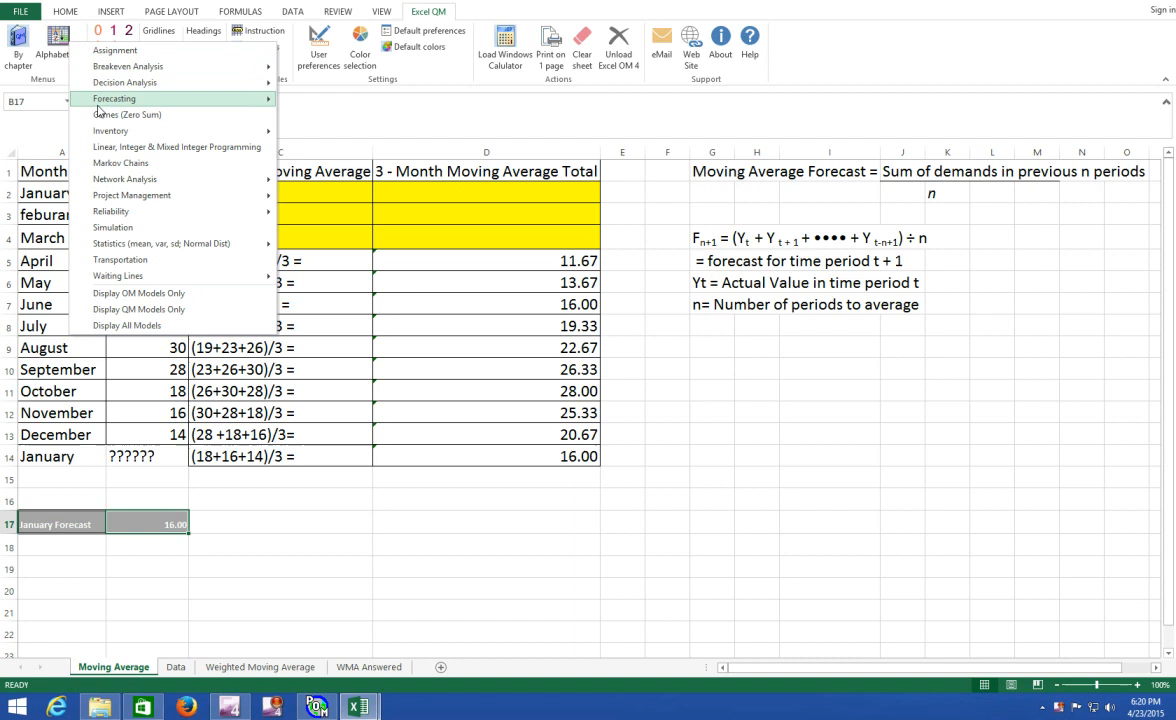
pyautogui.click(114, 98)
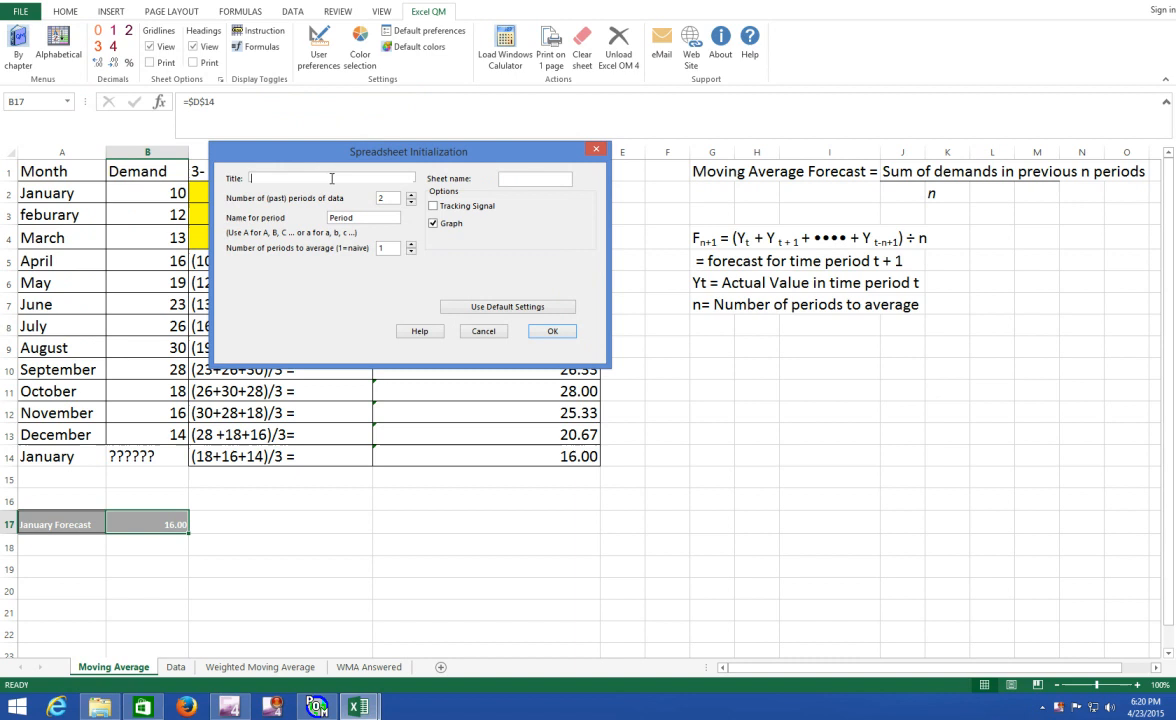
# Title the model Verhalen Garden Supply with 12 past periods averaged 3 at a time and confirm.
pyautogui.write('Verhalen Gar')
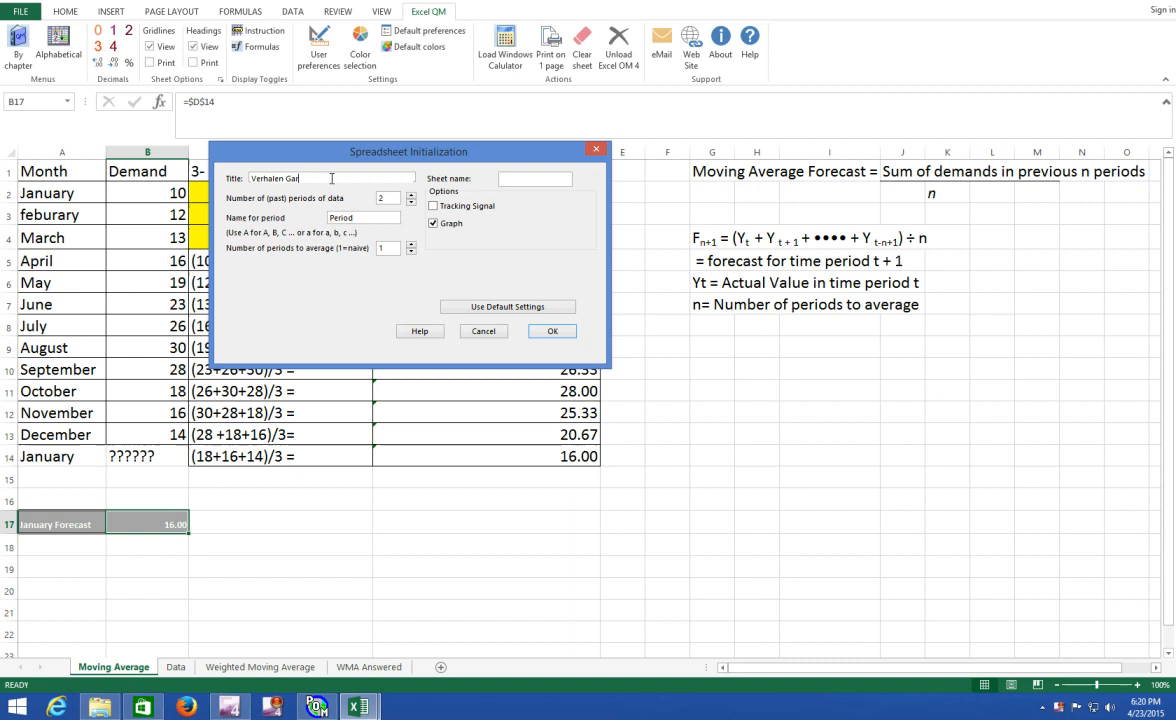
pyautogui.write('den Supply')
pyautogui.click(390, 198)
pyautogui.write('12')
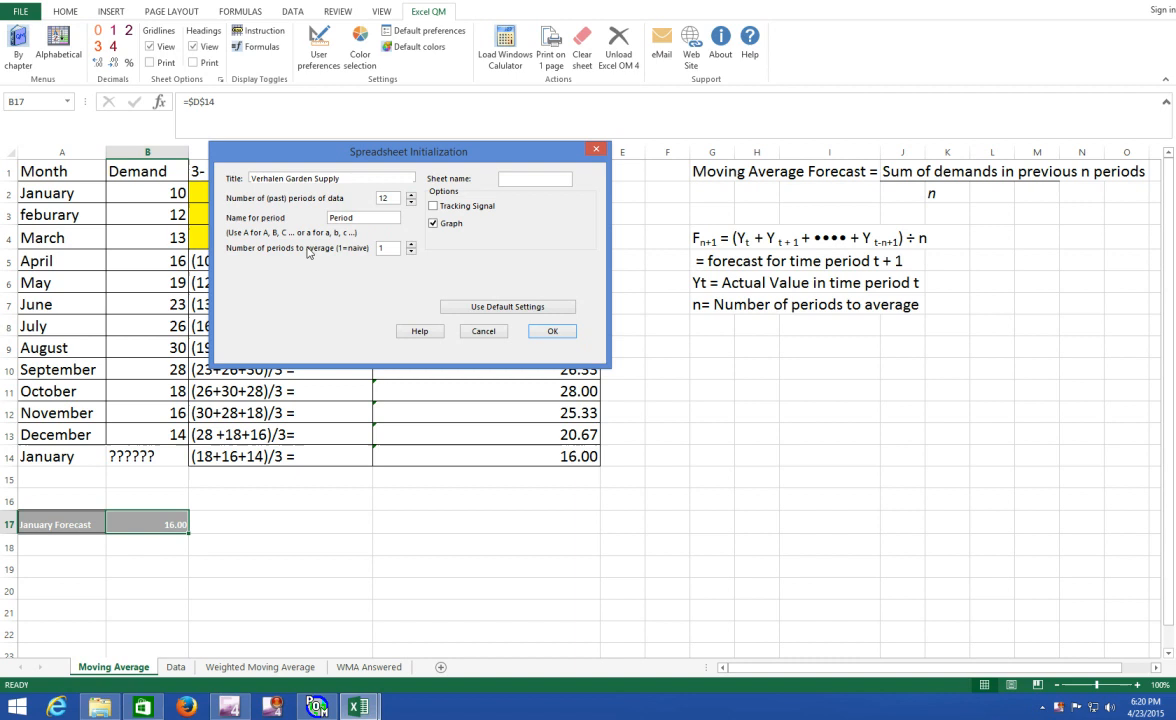
pyautogui.moveTo(352, 260)
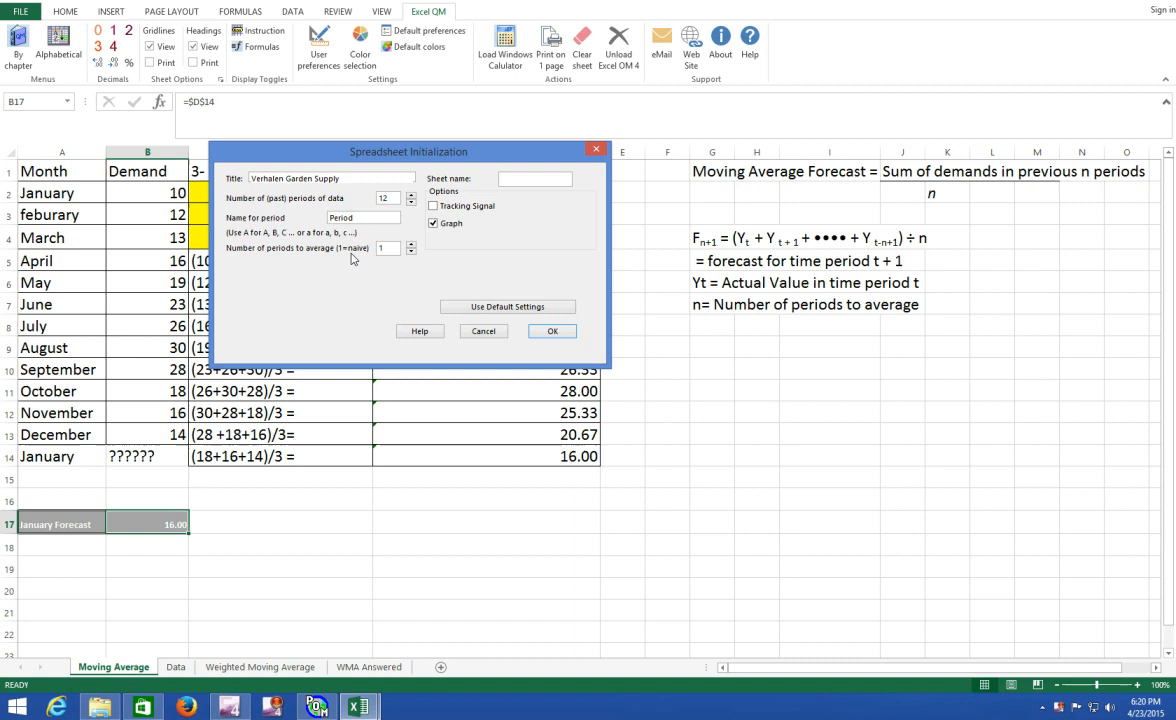
pyautogui.click(410, 244)
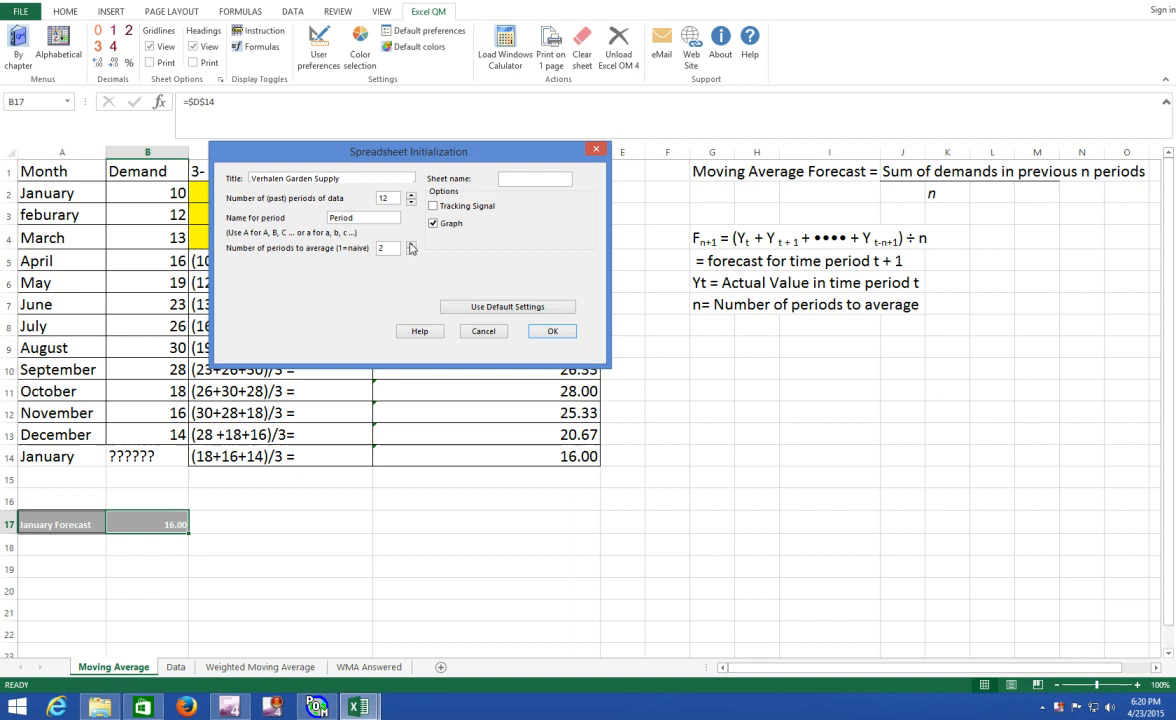
pyautogui.click(410, 244)
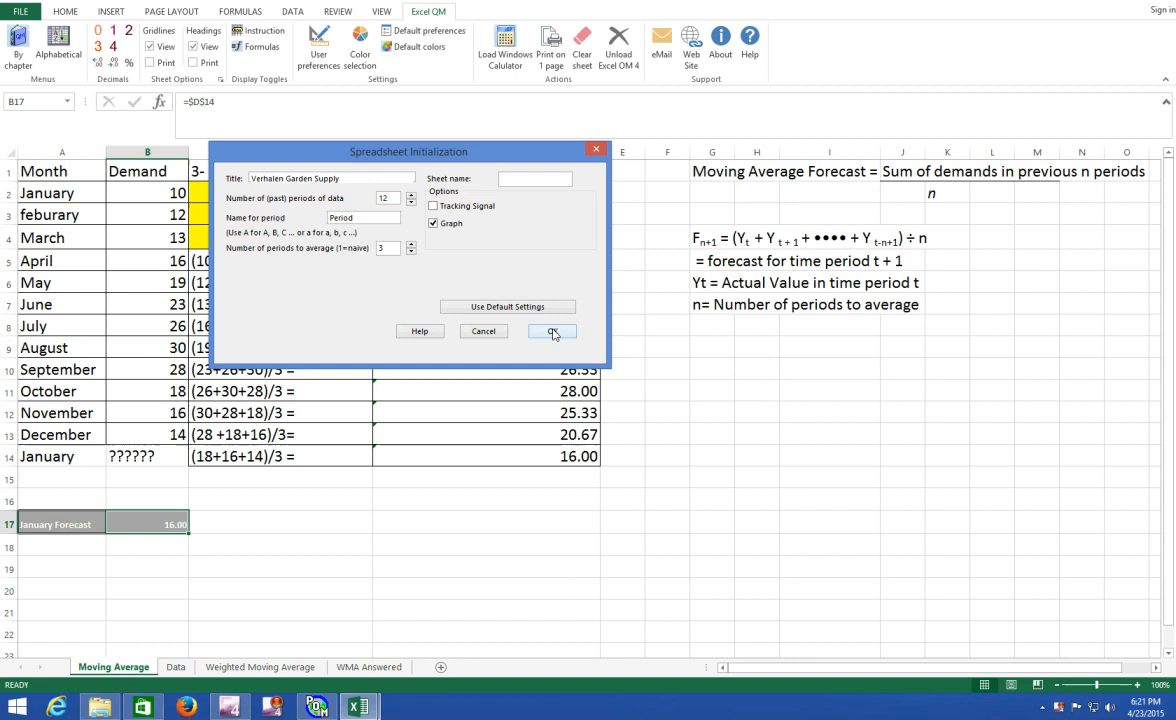
pyautogui.click(552, 332)
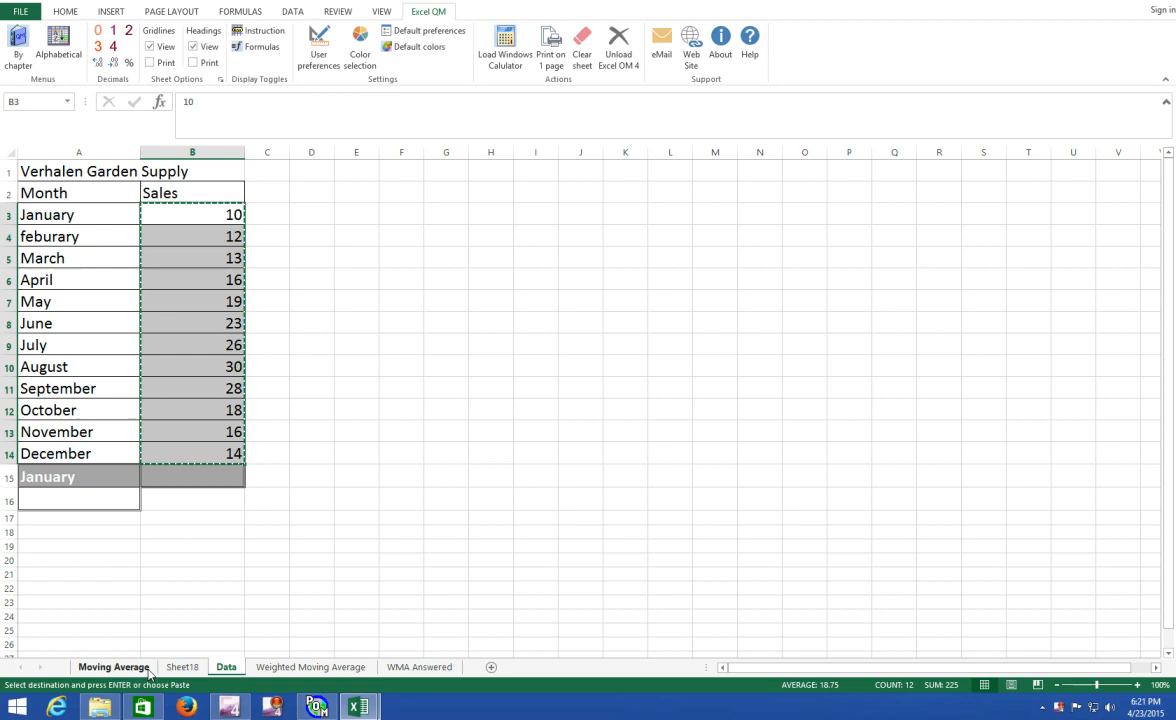
# Return to Sheet18 to paste the twelve Sales values into the Demand column.
pyautogui.click(182, 668)
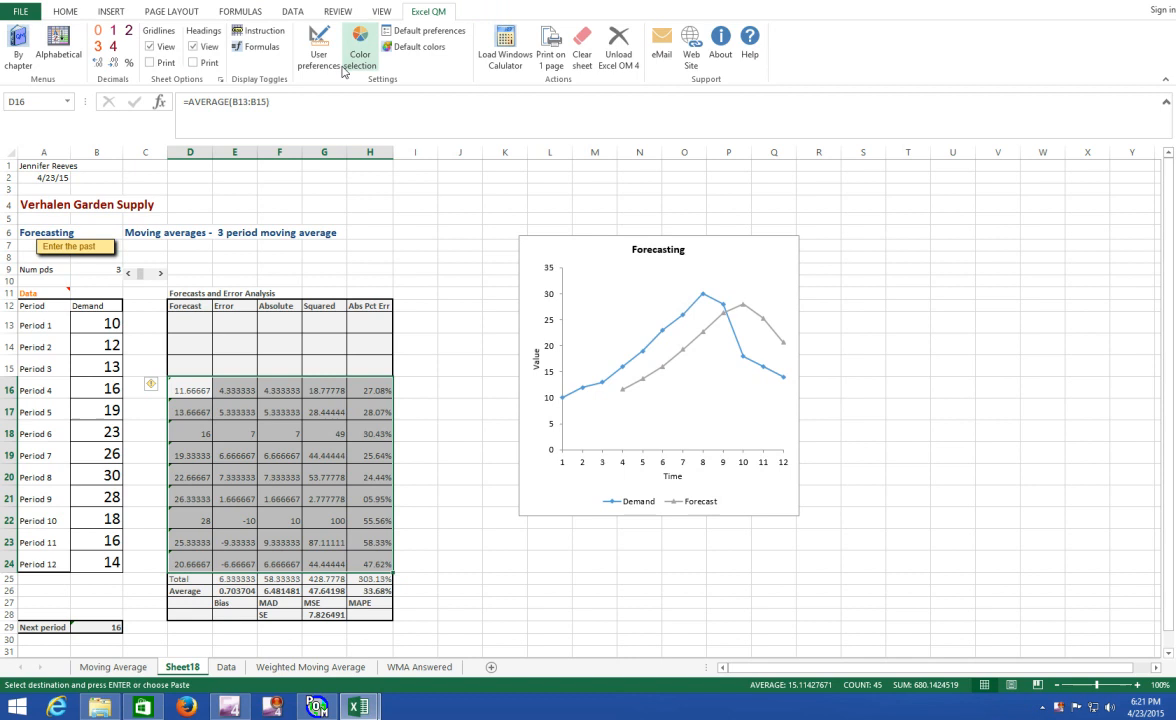
# Show the forecast table as whole numbers from the Home tab, then minimize Excel.
pyautogui.click(64, 12)
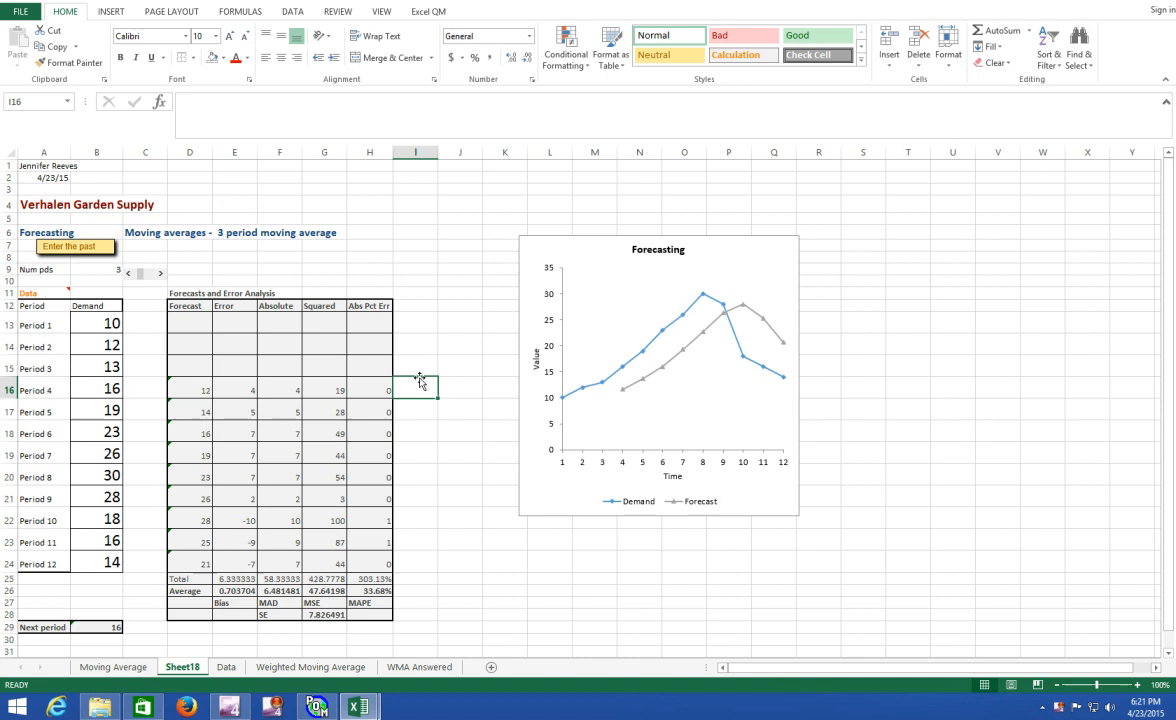
pyautogui.click(188, 388)
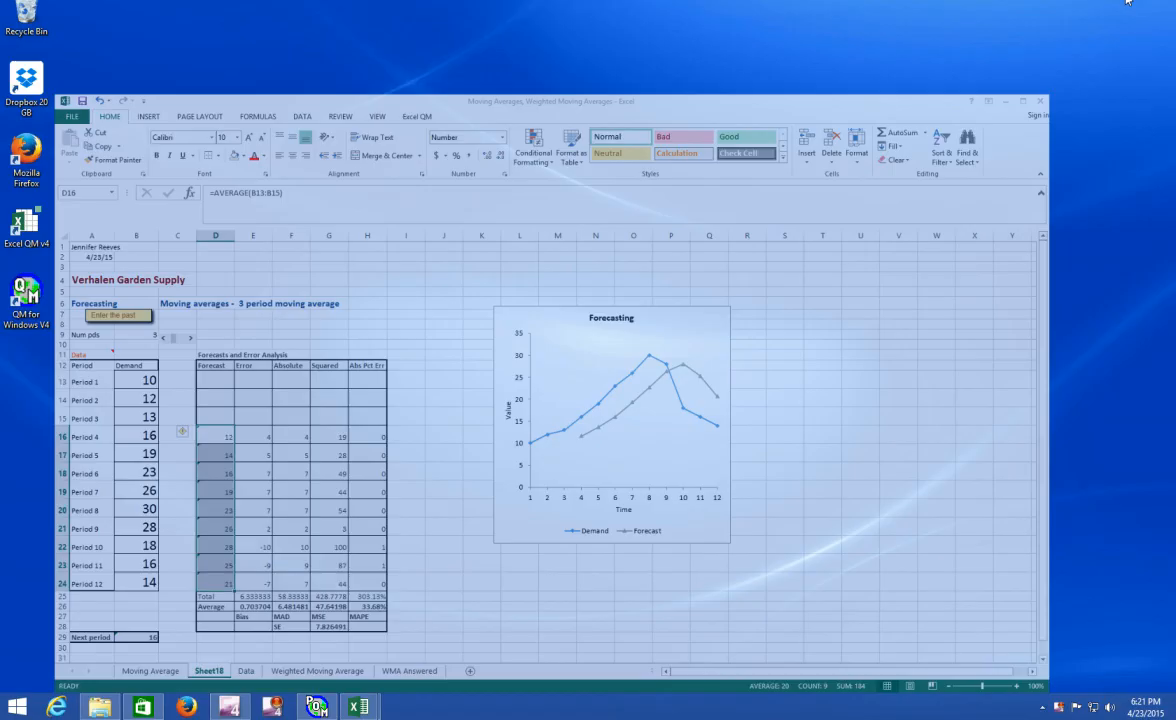
pyautogui.click(316, 708)
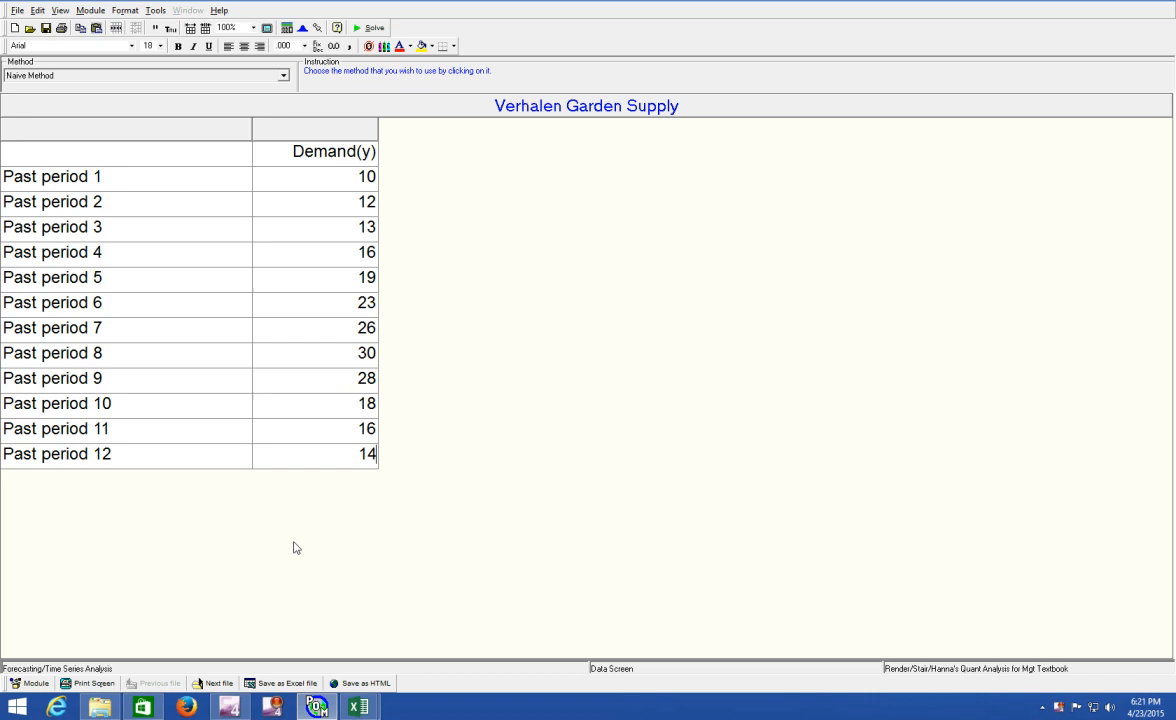
pyautogui.click(92, 10)
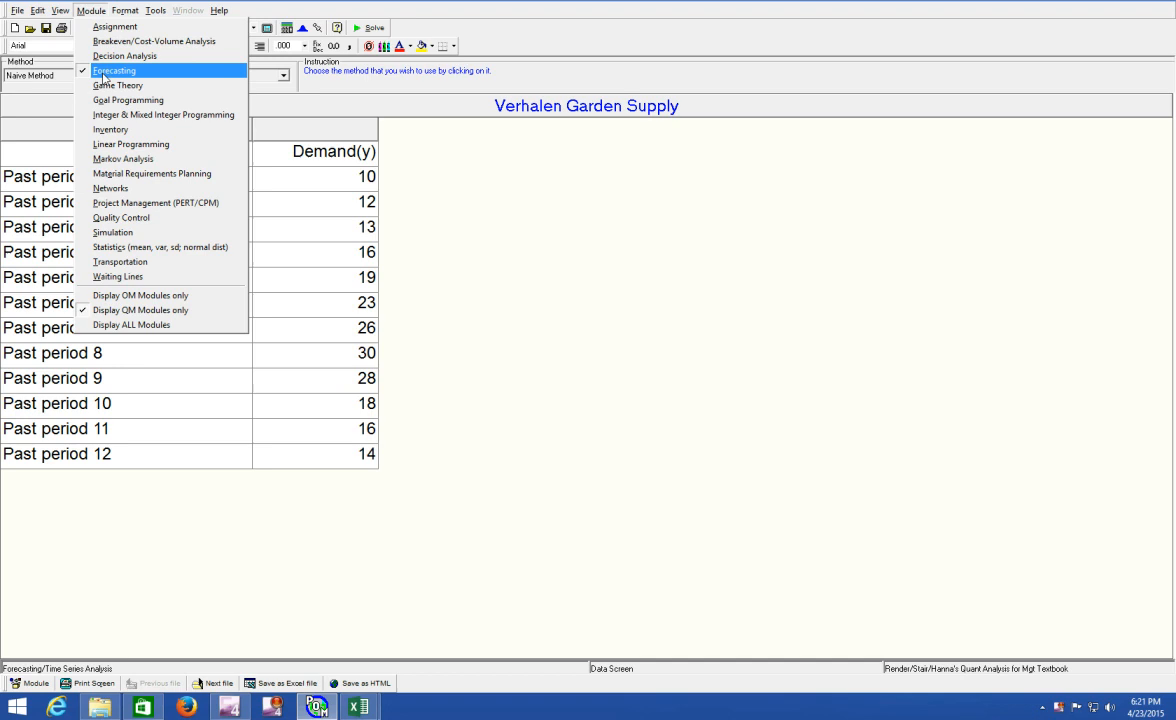
pyautogui.click(16, 10)
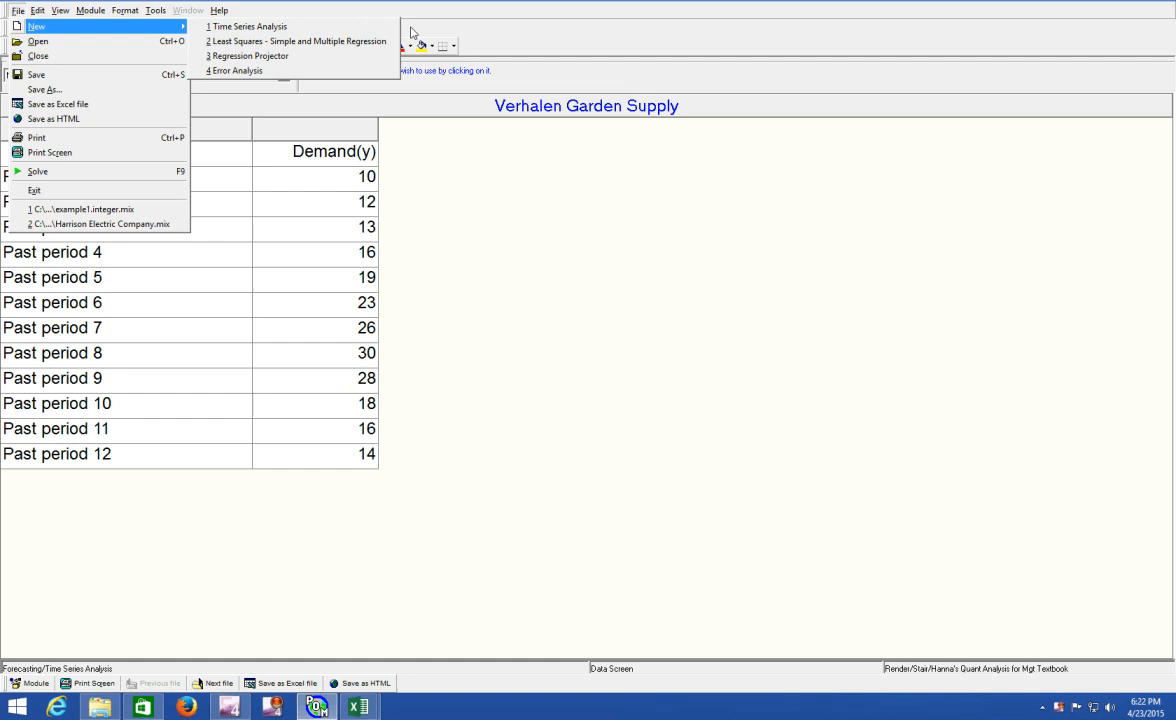
pyautogui.moveTo(624, 26)
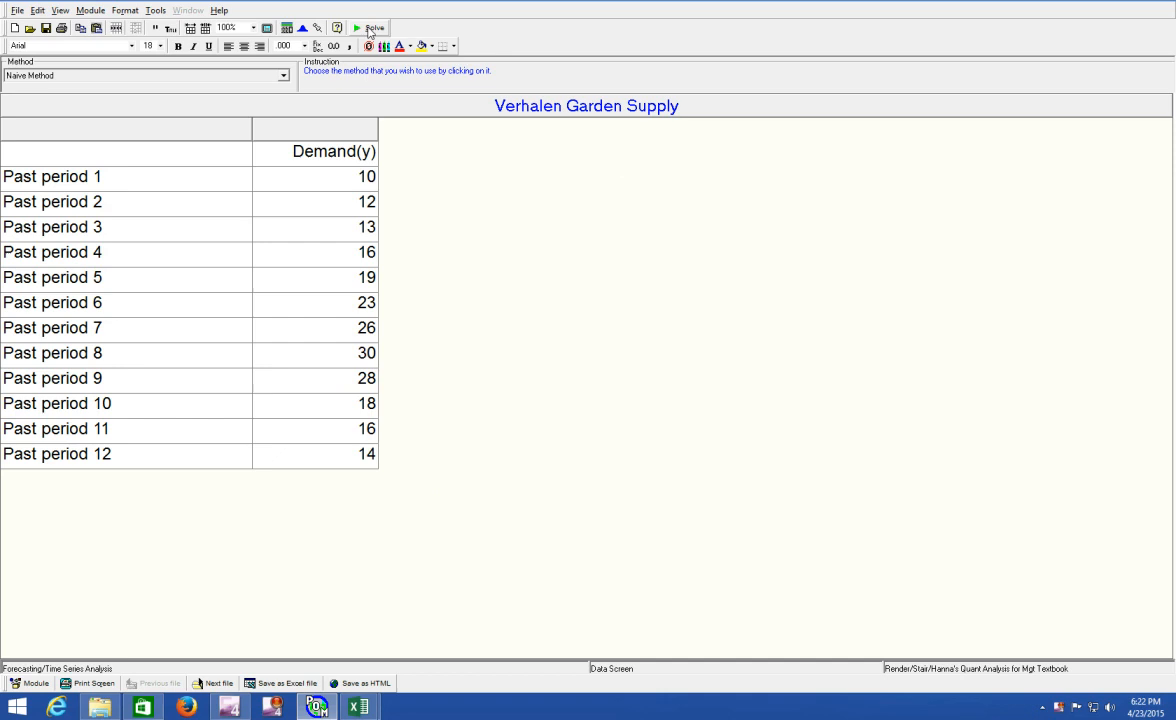
# Solve the naive-method forecast (next period 14) and browse the Window menu of results.
pyautogui.click(188, 10)
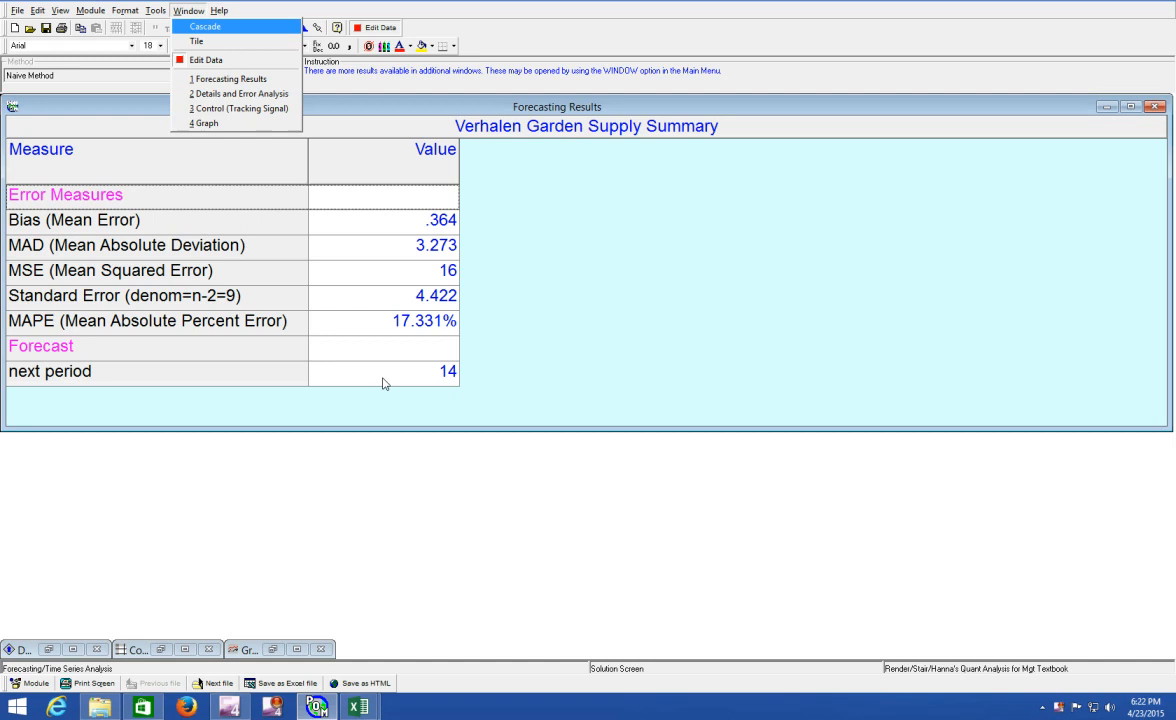
pyautogui.click(360, 708)
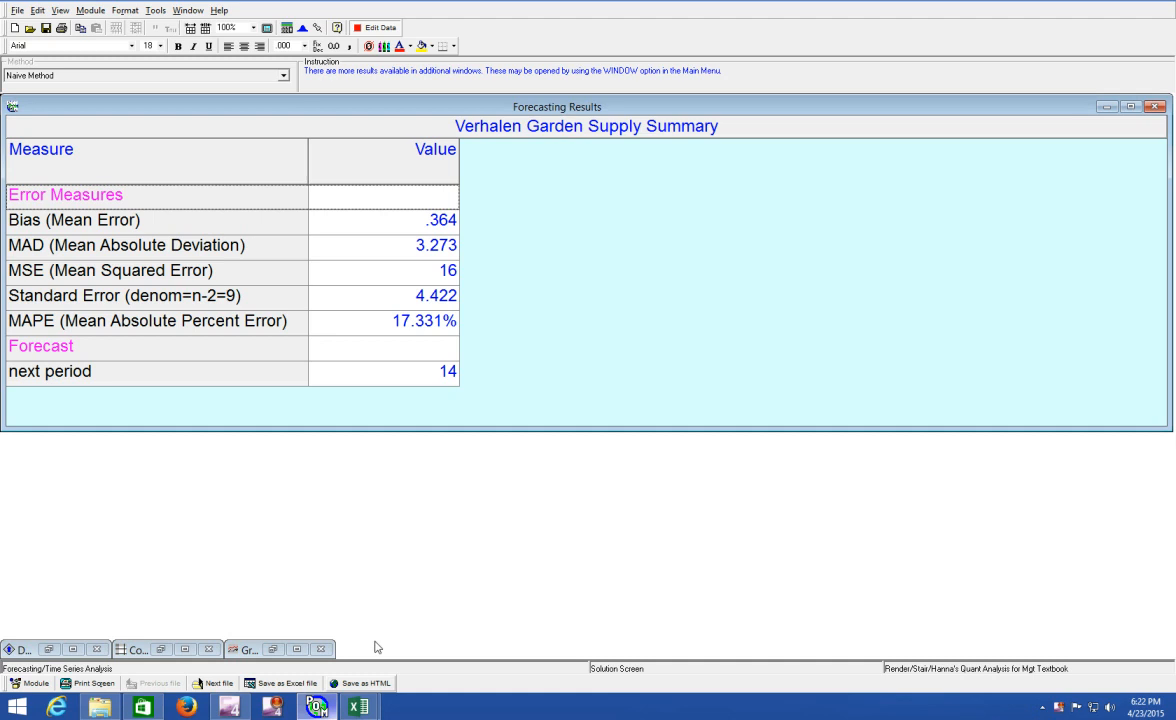
pyautogui.click(188, 10)
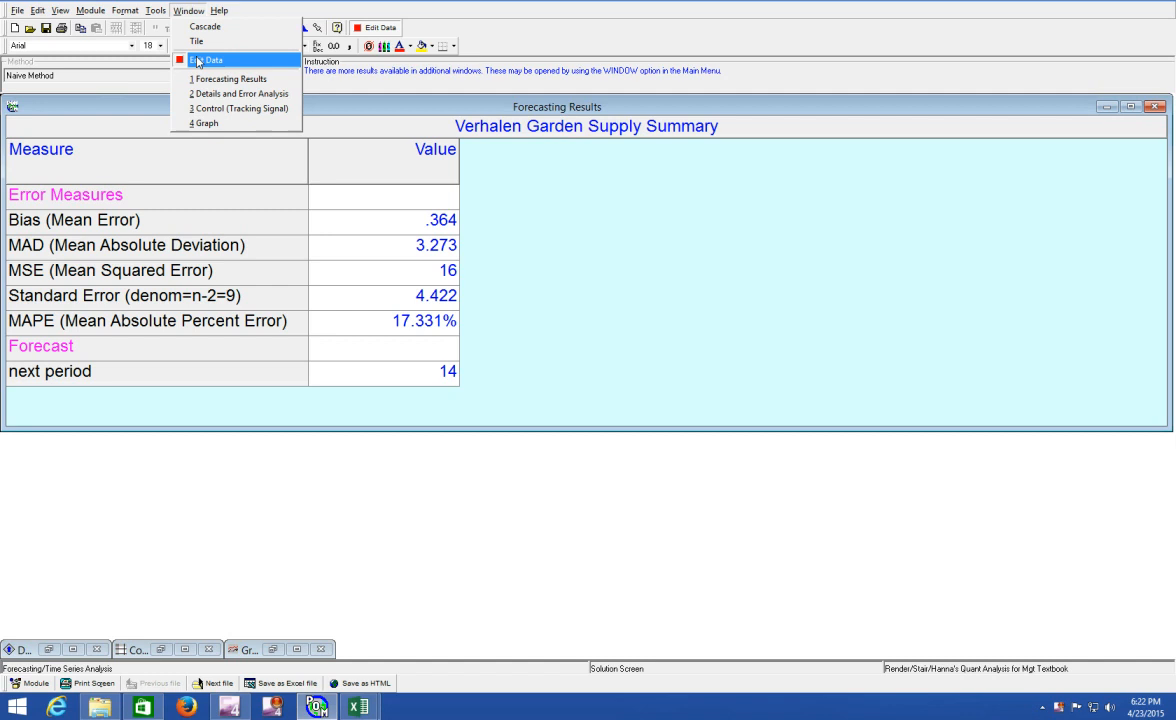
# Edit the data to use Moving Averages with 3 periods and solve for a next-period forecast of 16.
pyautogui.click(208, 60)
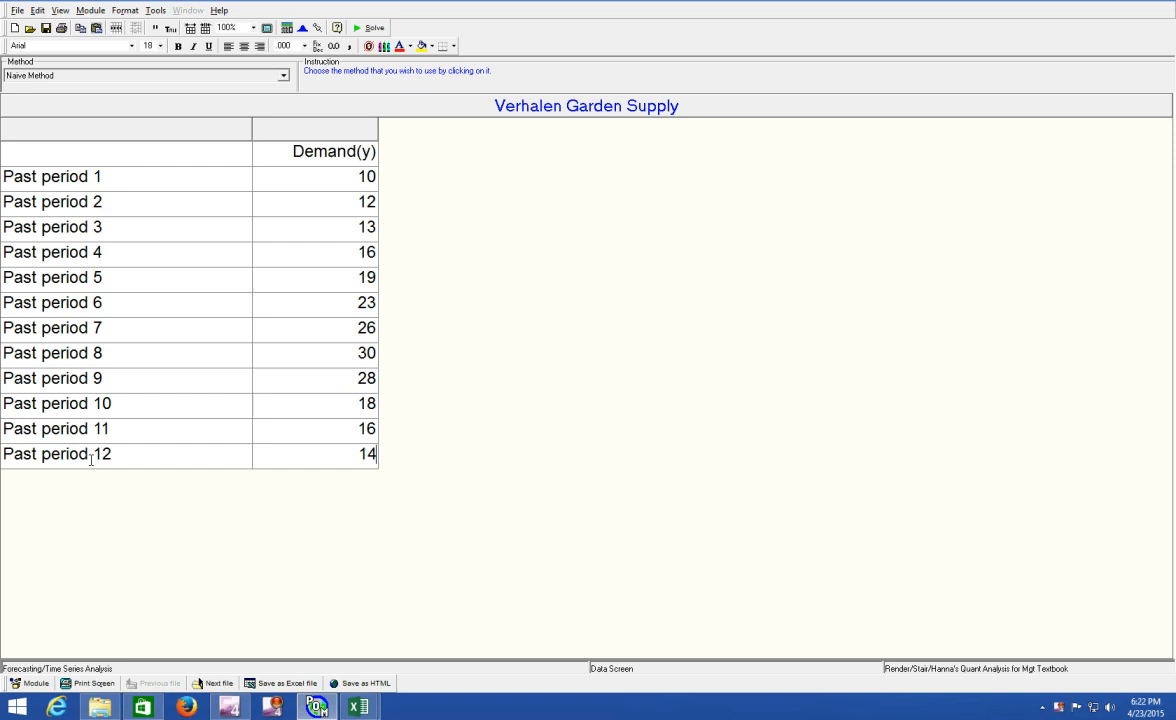
pyautogui.moveTo(332, 498)
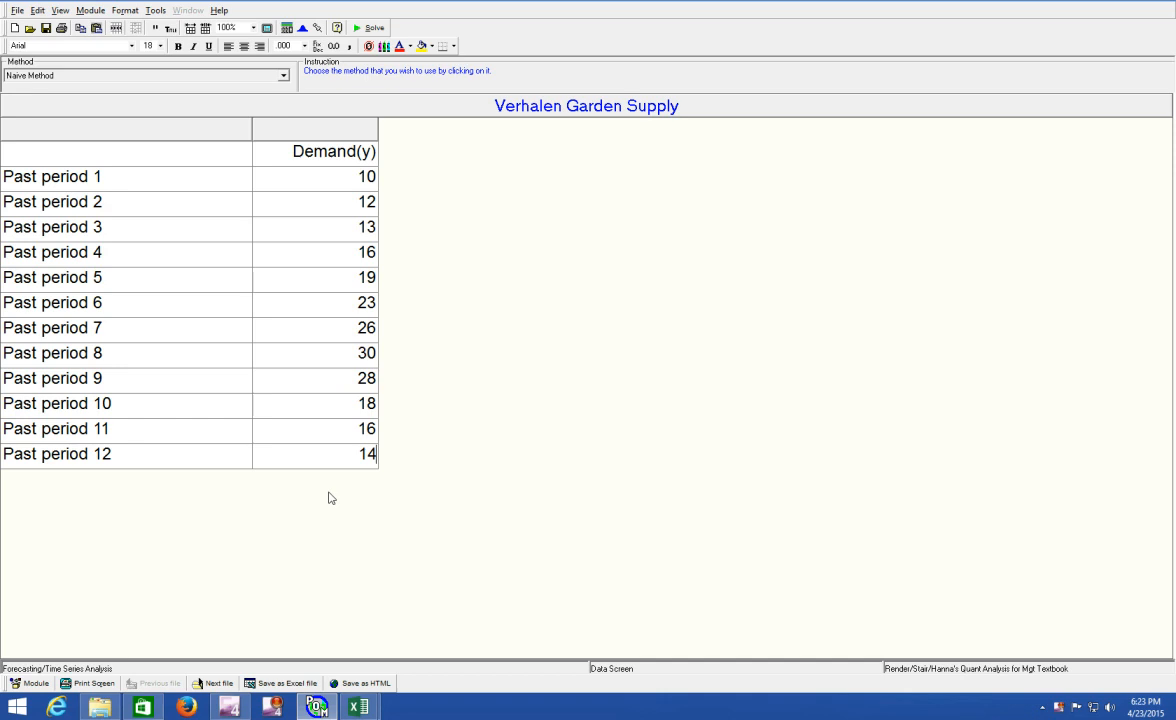
pyautogui.click(284, 76)
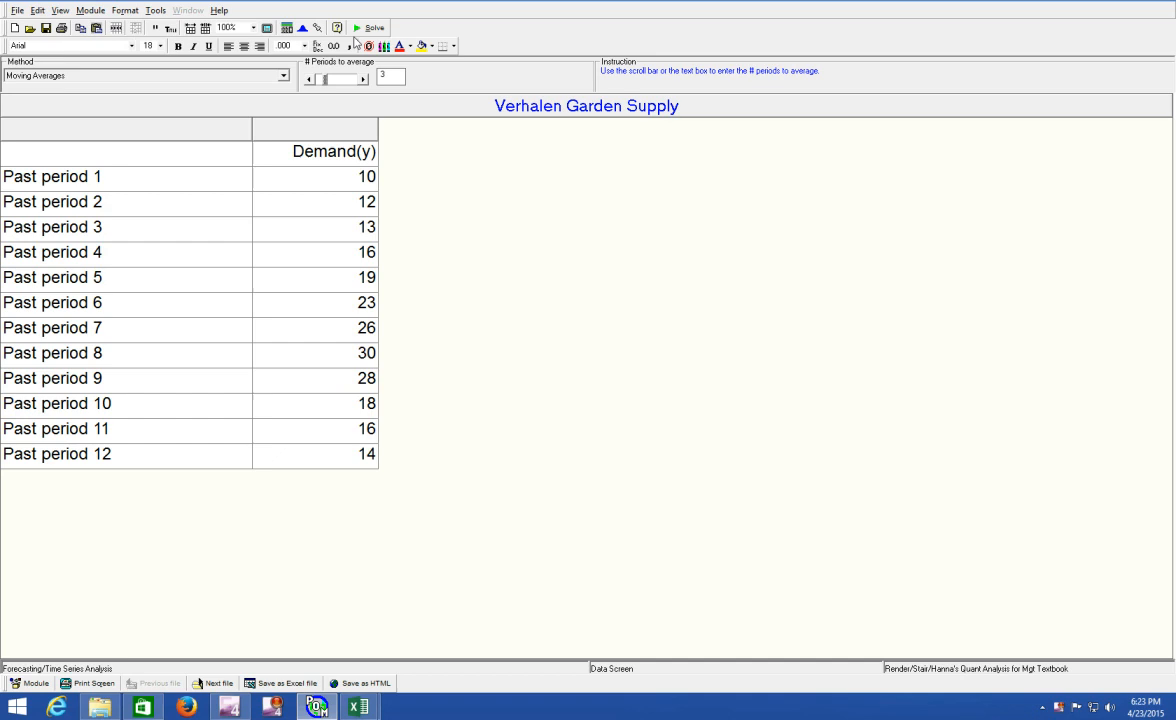
pyautogui.click(372, 28)
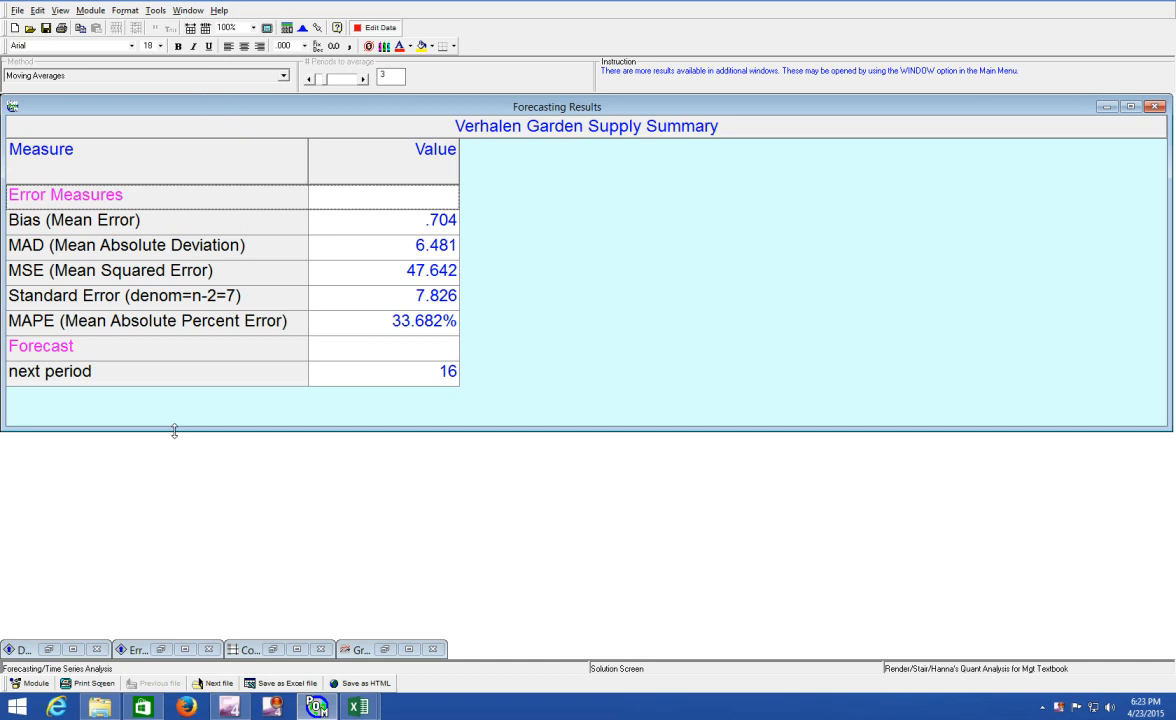
pyautogui.click(80, 220)
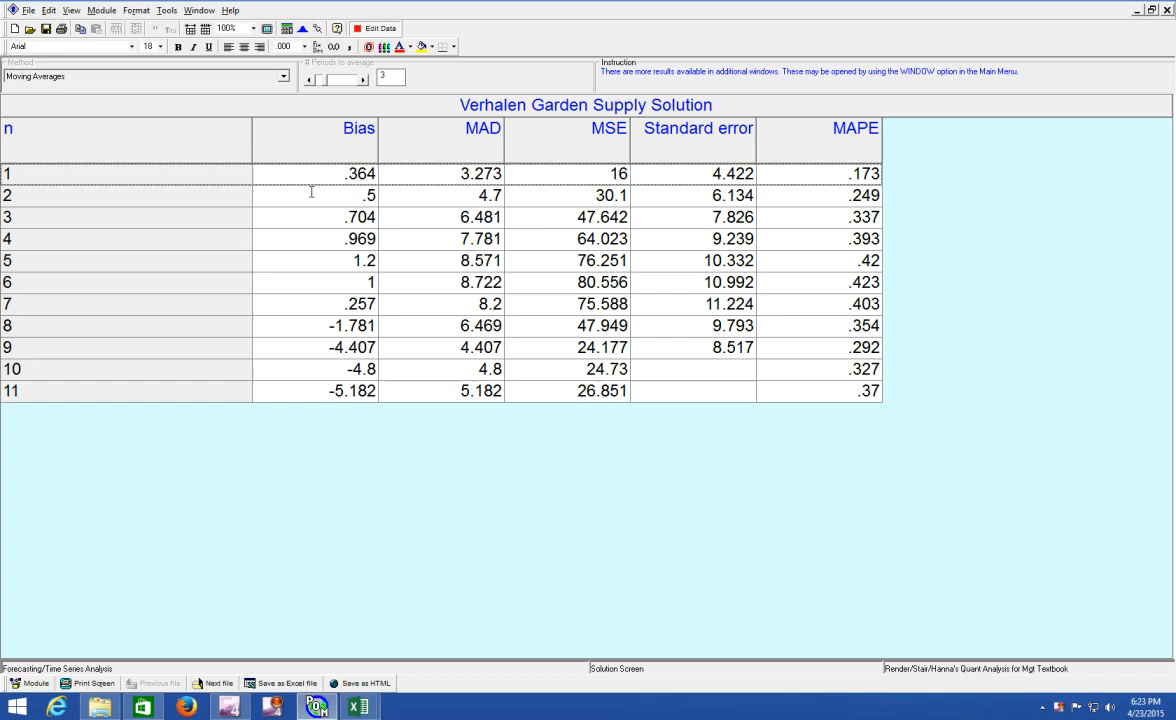
pyautogui.moveTo(434, 136)
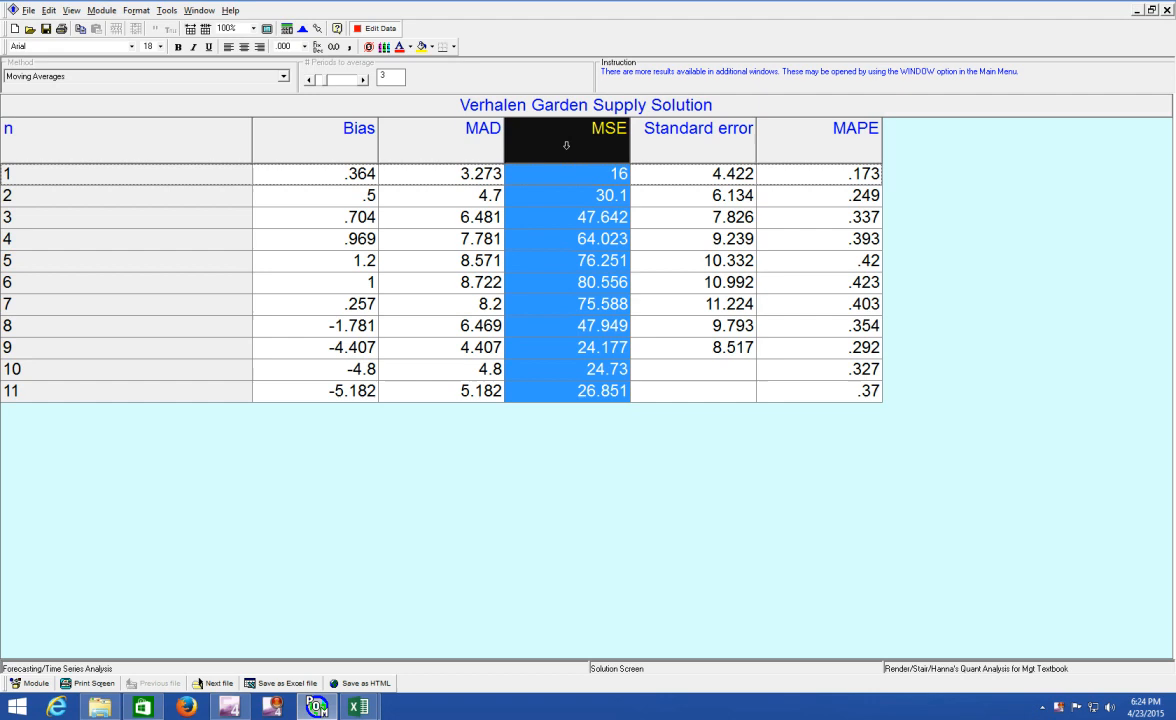
# Highlight the MAPE column, then return to the Forecasting Results summary showing forecast 16.
pyautogui.click(856, 128)
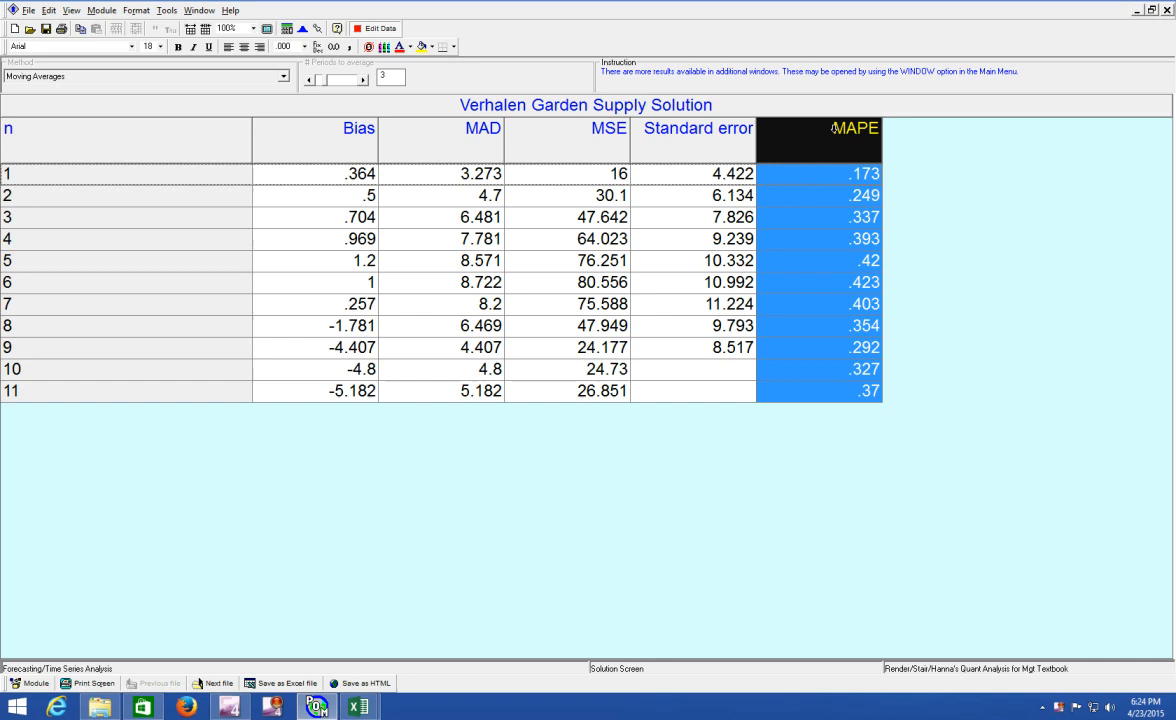
pyautogui.moveTo(596, 496)
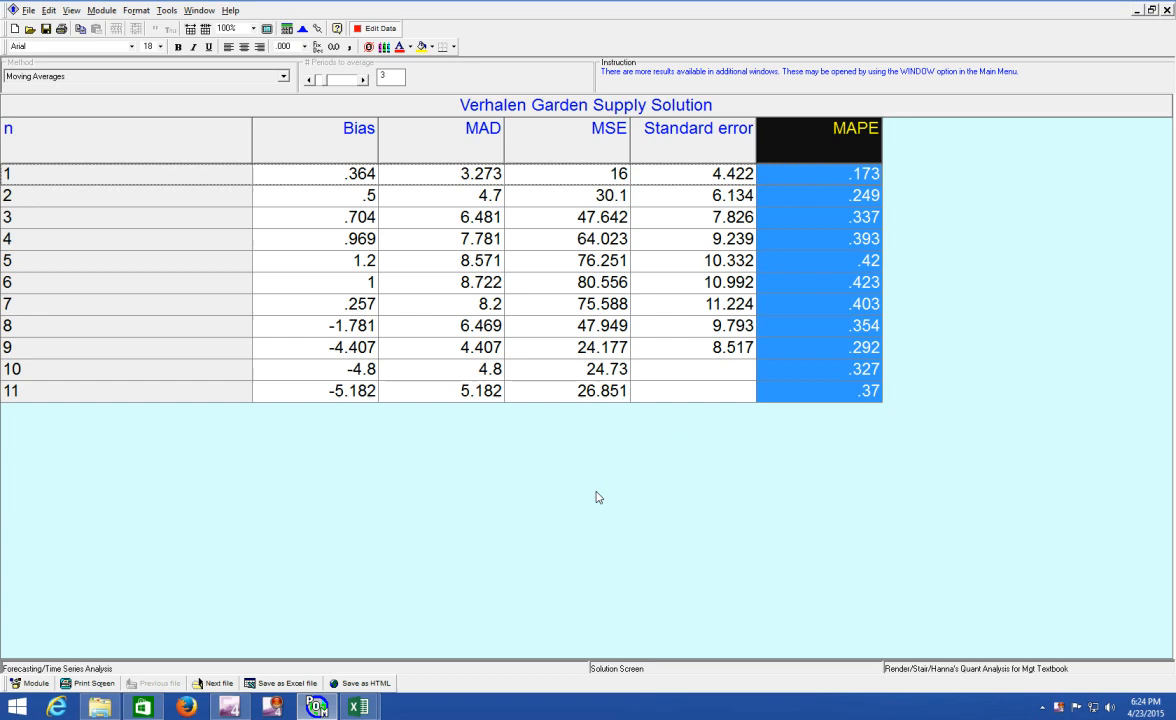
pyautogui.click(410, 648)
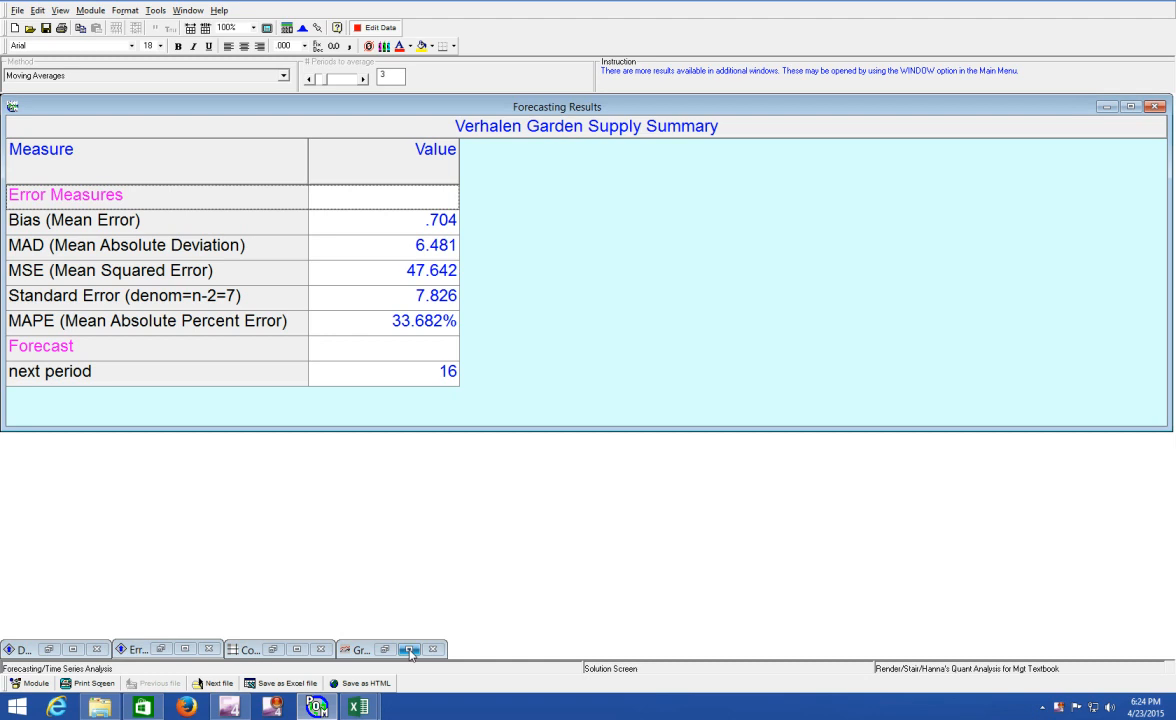
# Display the Window > Graph of demand versus 3-period moving-average forecasts over time.
pyautogui.click(410, 648)
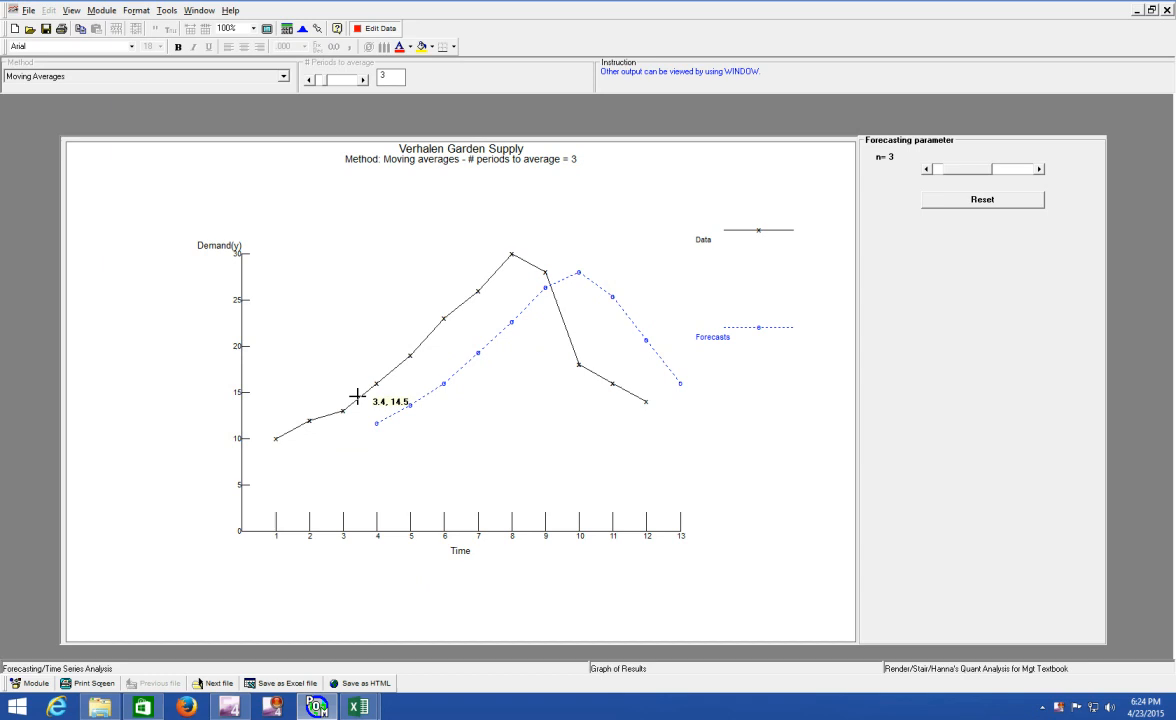
pyautogui.moveTo(524, 254)
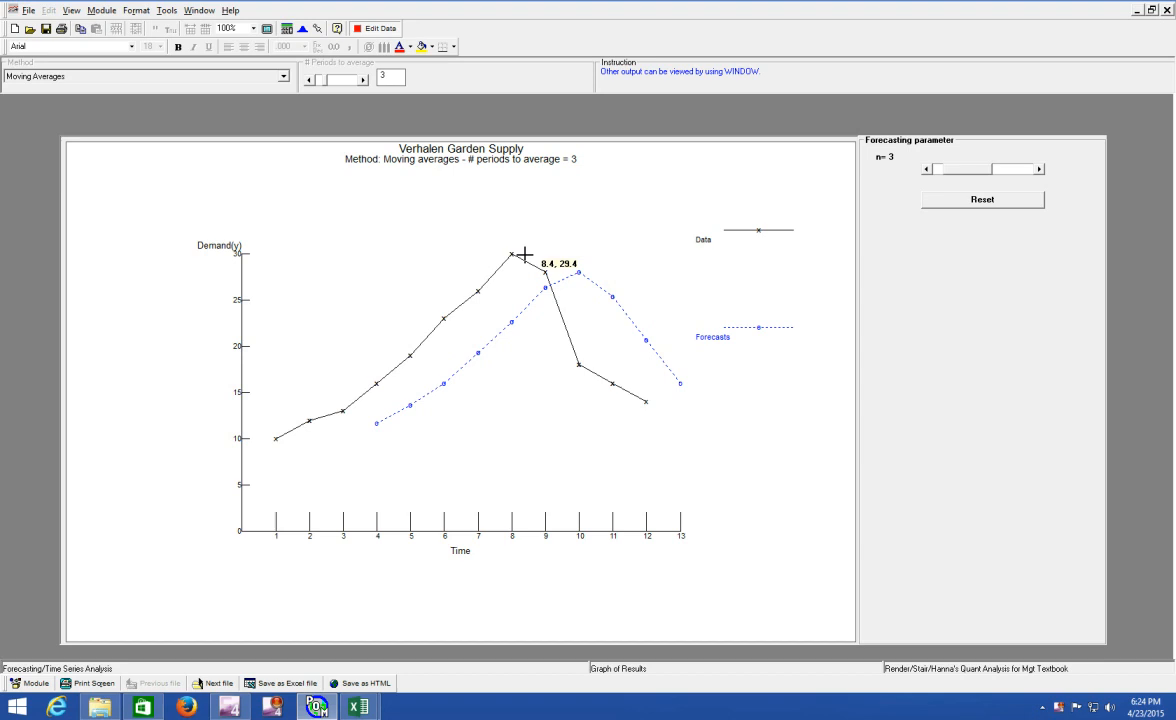
pyautogui.moveTo(510, 252)
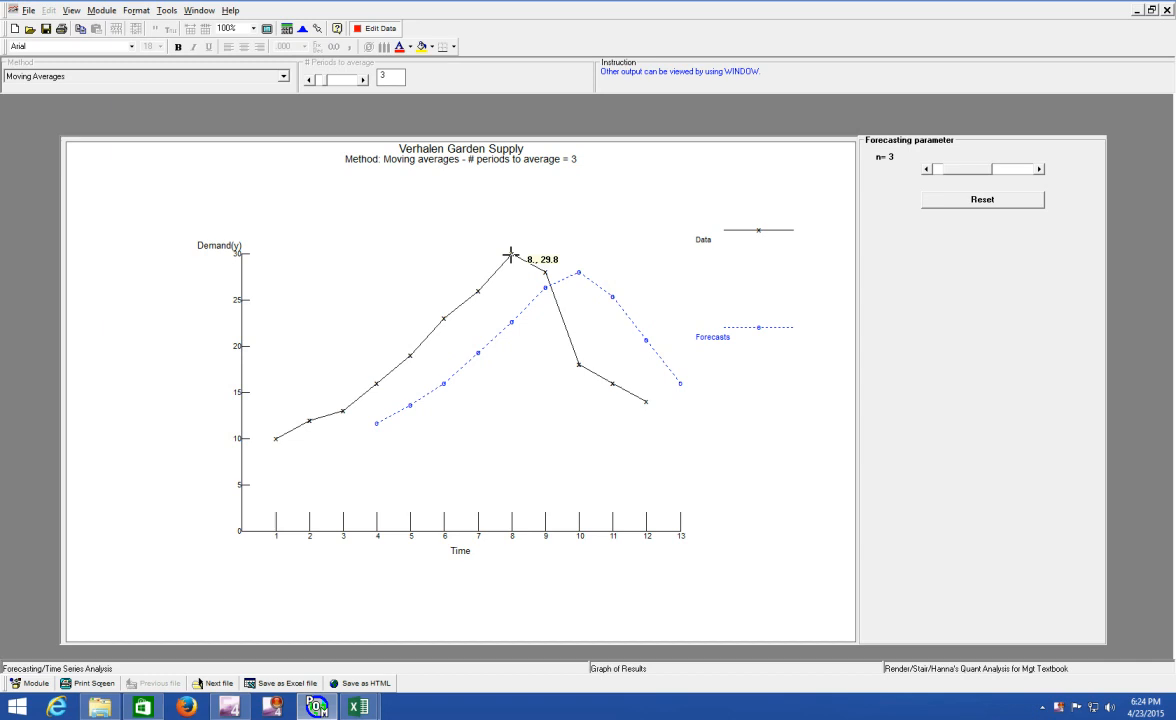
pyautogui.moveTo(612, 300)
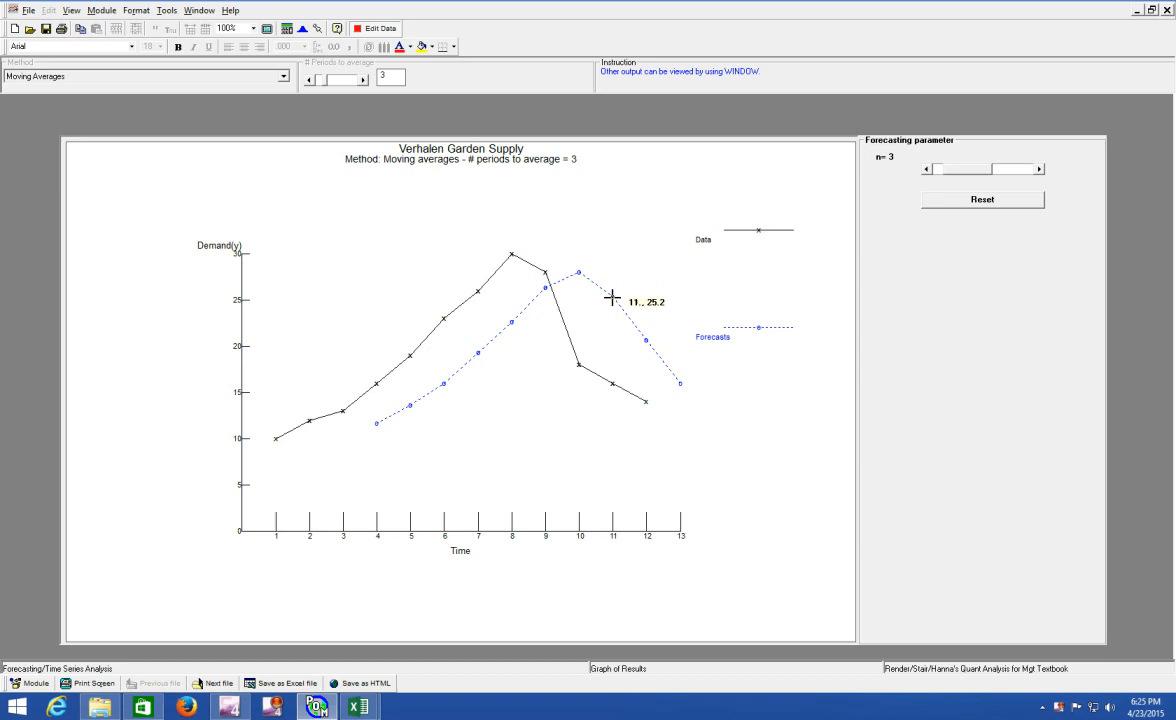
pyautogui.moveTo(682, 388)
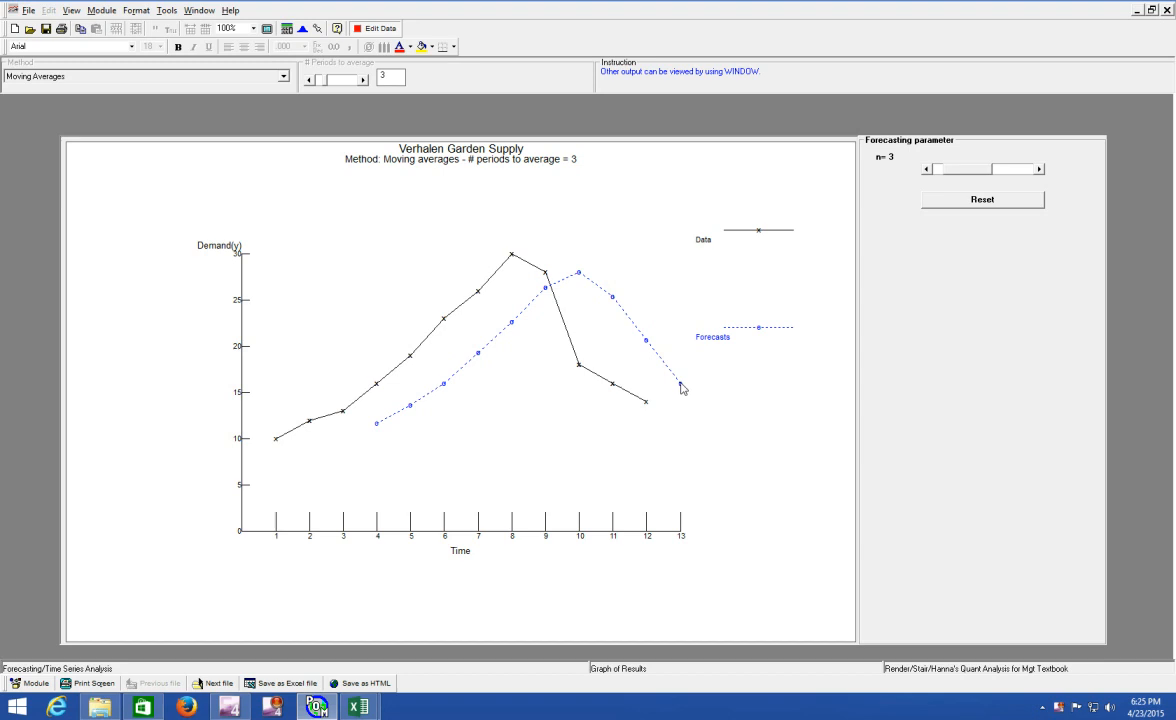
pyautogui.moveTo(296, 420)
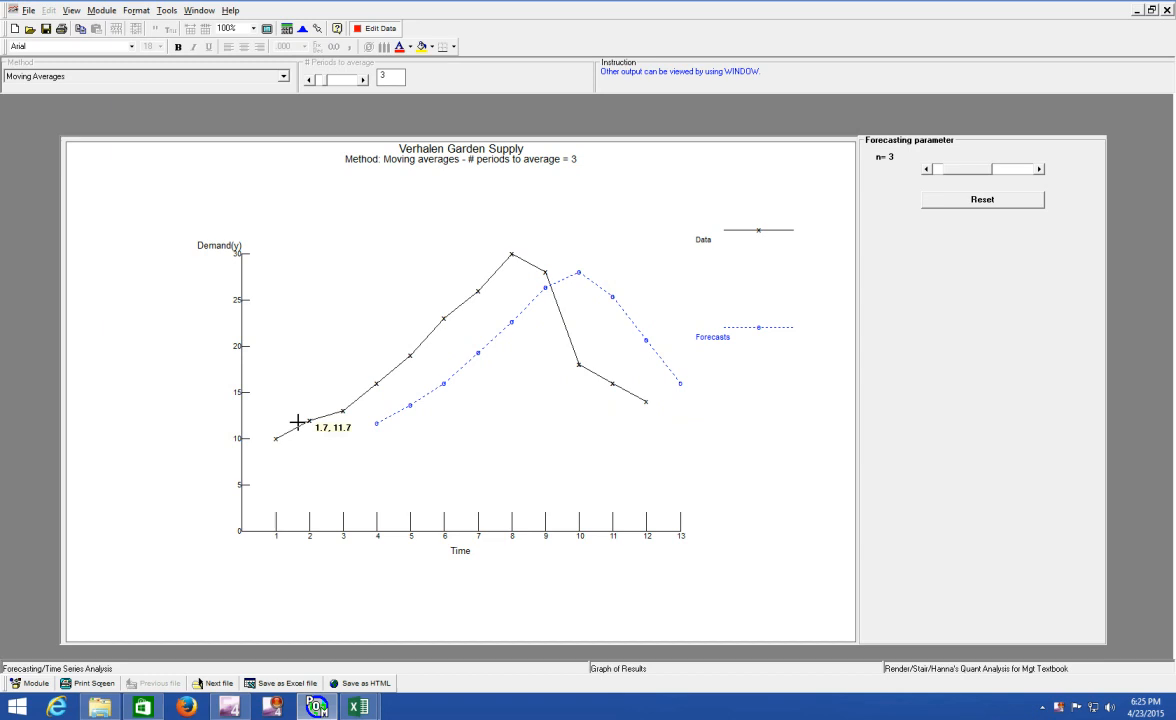
pyautogui.moveTo(572, 360)
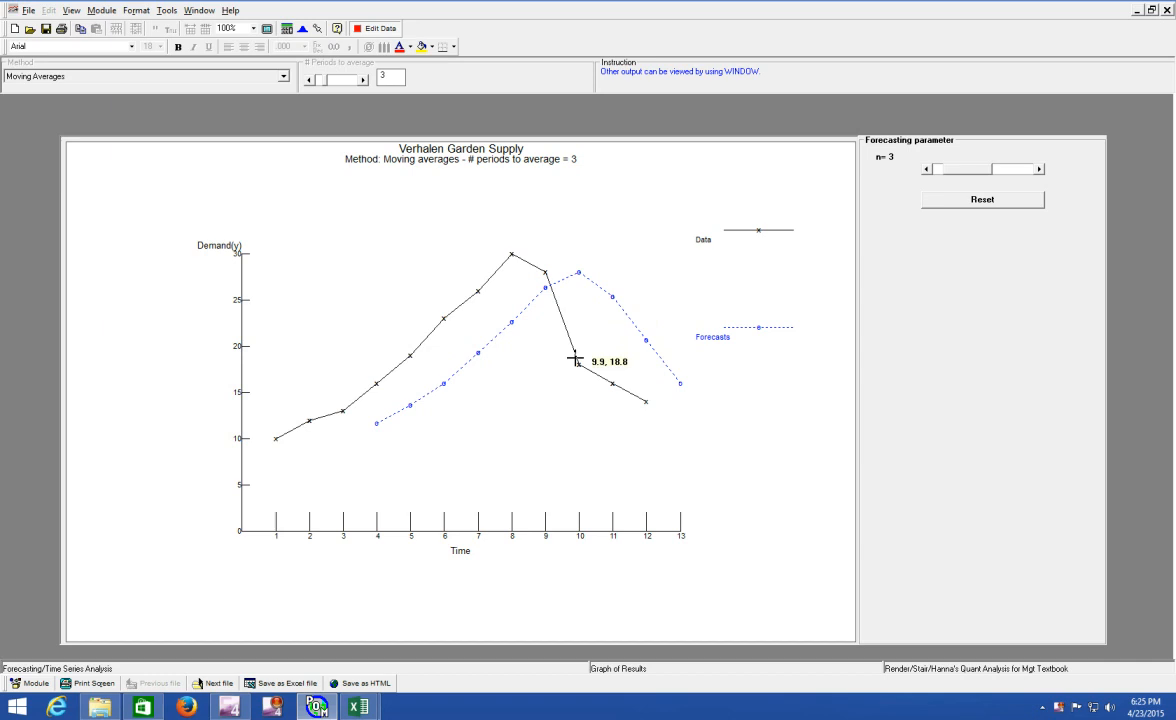
pyautogui.moveTo(580, 322)
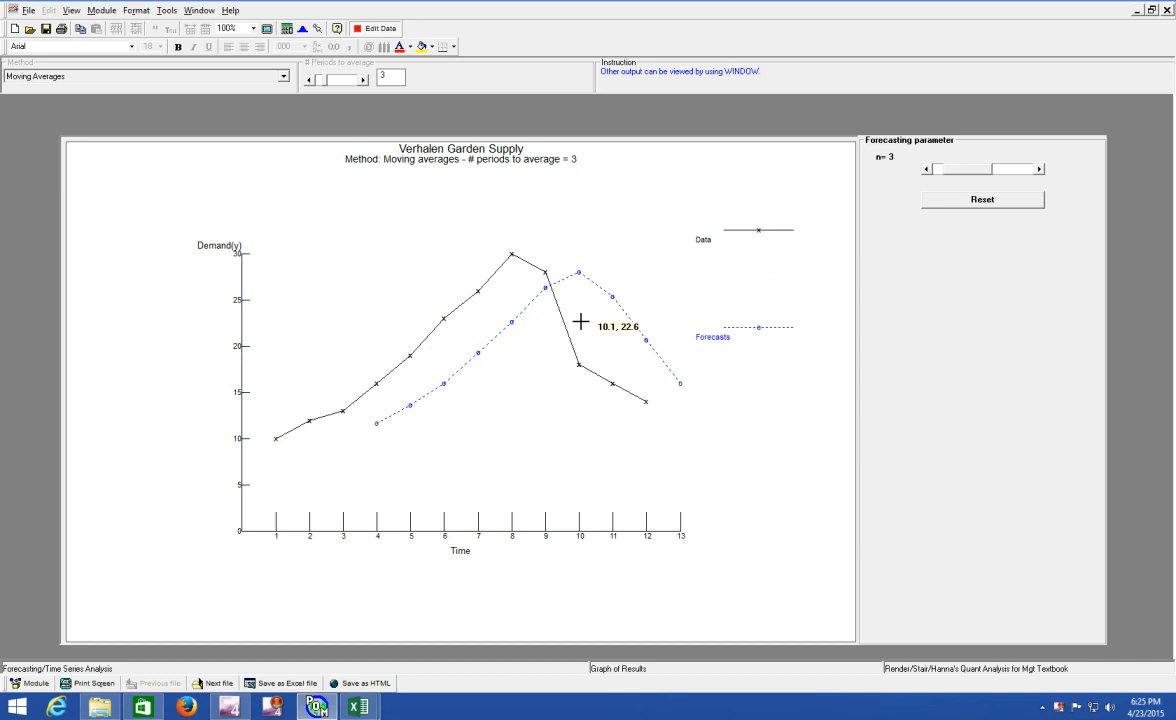
pyautogui.moveTo(1138, 14)
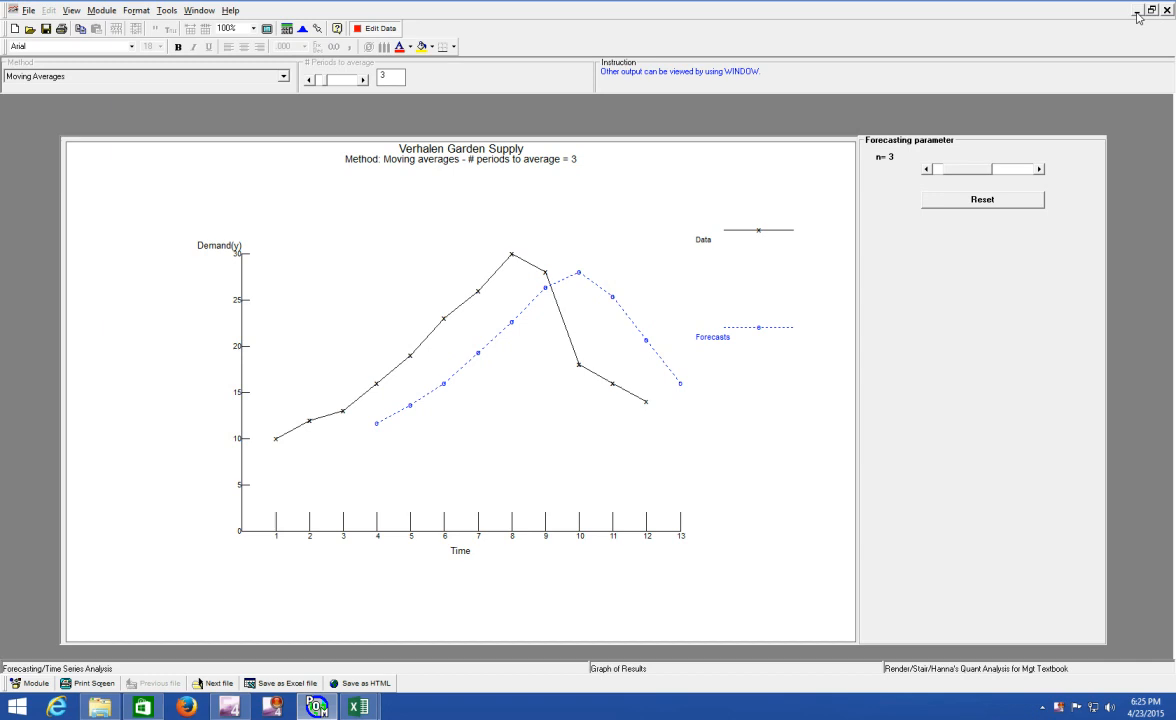